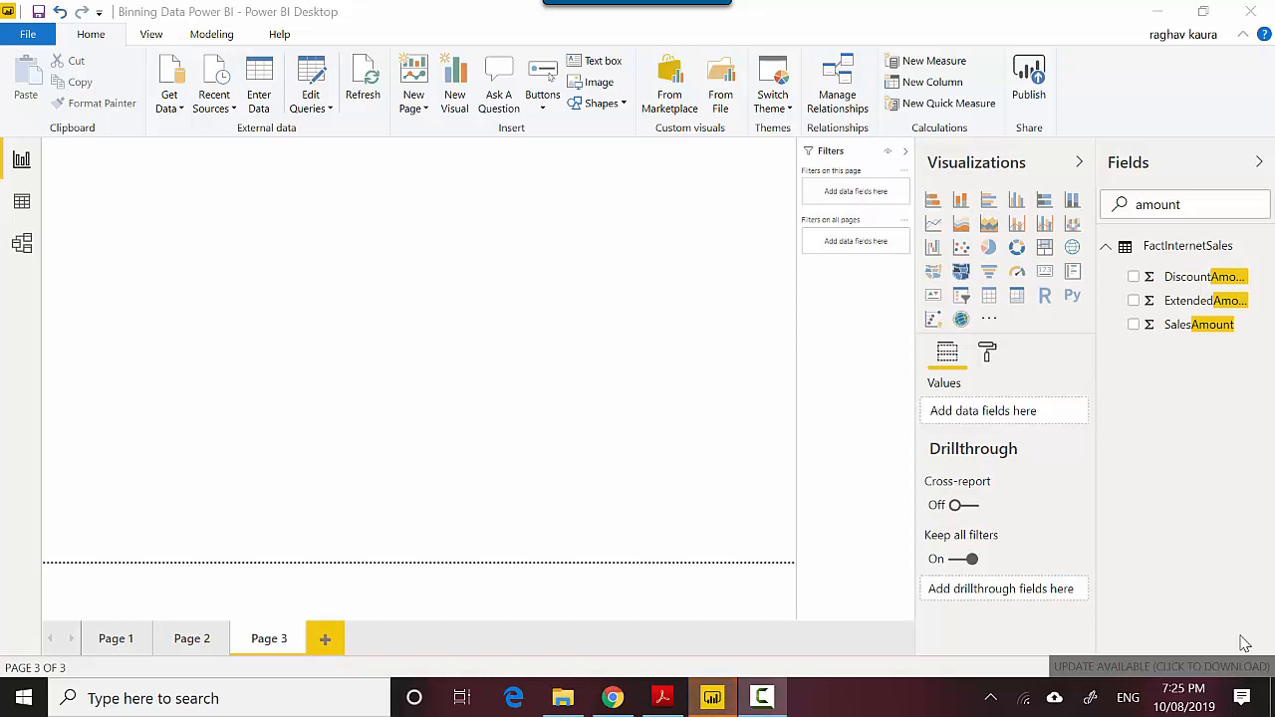
pyautogui.moveTo(1046, 175)
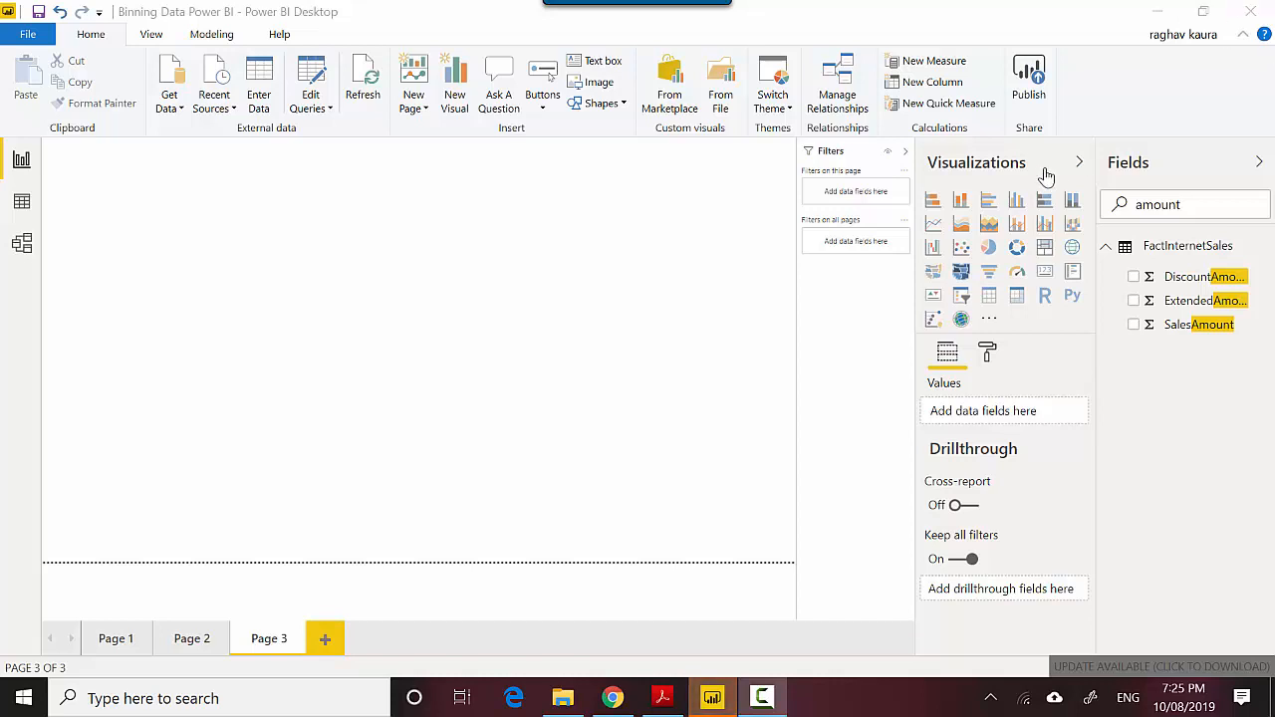
pyautogui.moveTo(1017, 223)
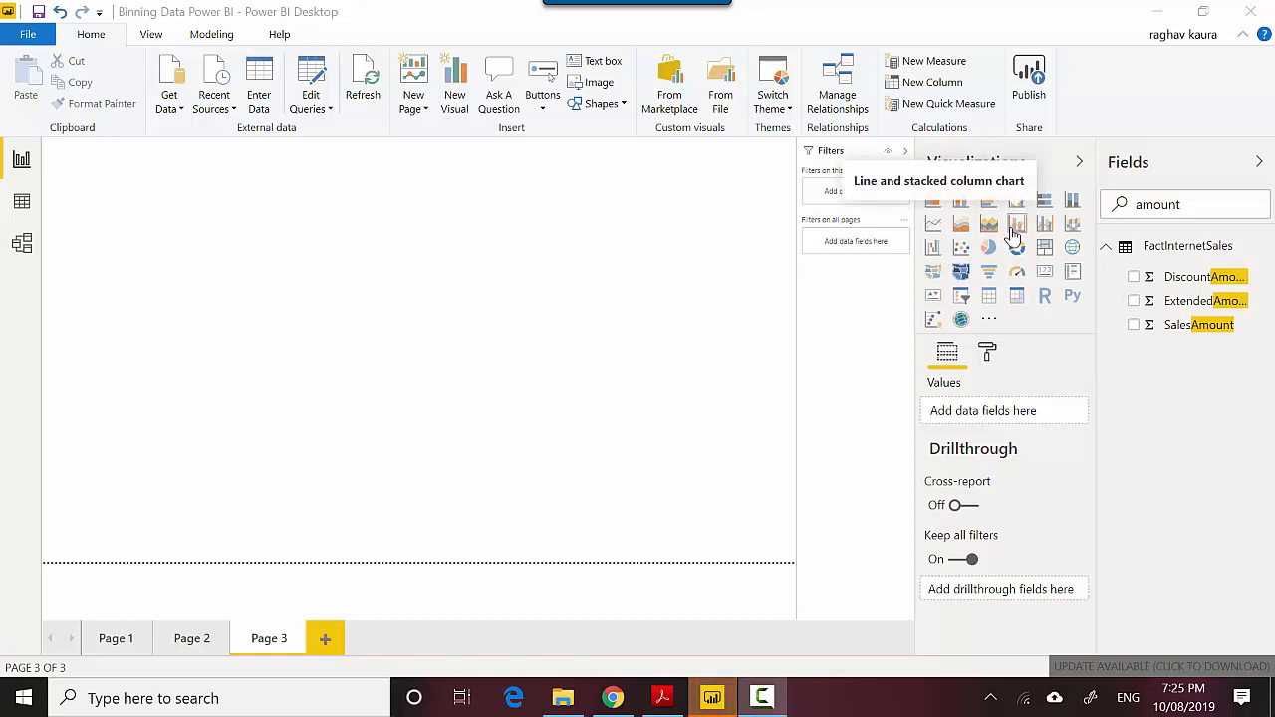
# Add an empty Line and stacked column chart visual to Page 3
pyautogui.click(1017, 223)
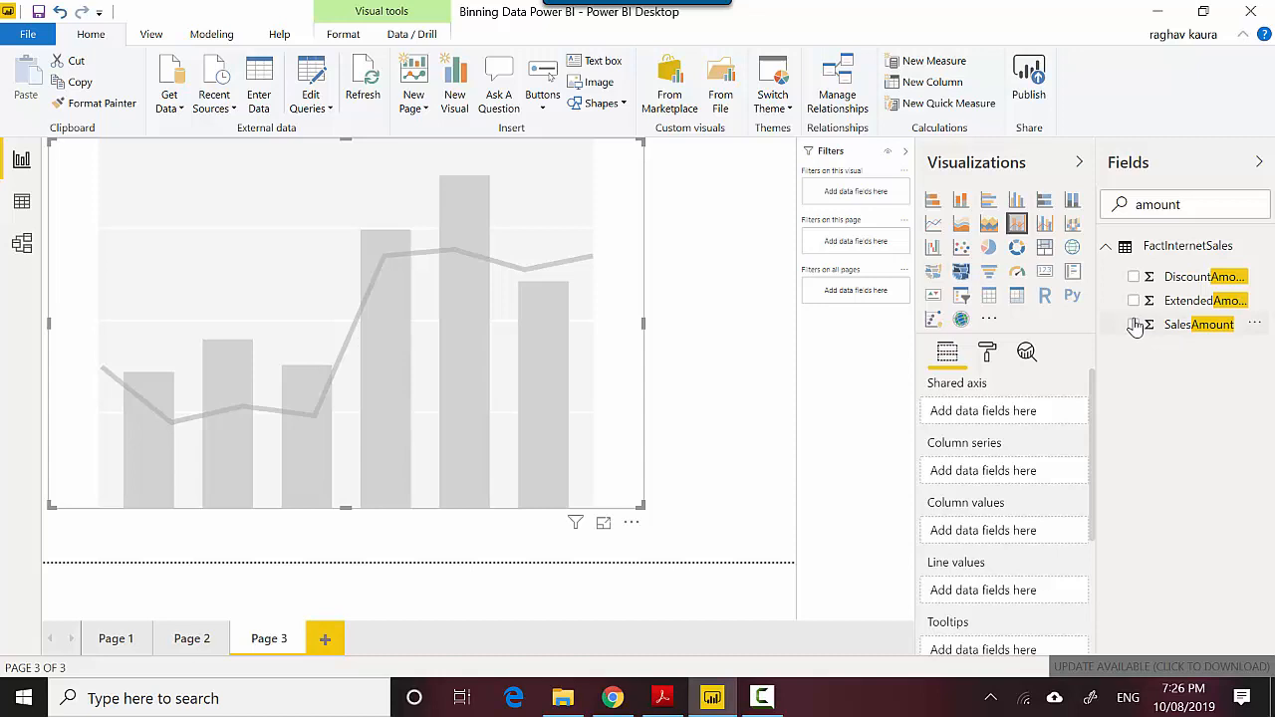
# Plot SalesAmount as column values with FullDateAlternateKey (found via 'full') on the shared axis
pyautogui.click(1134, 324)
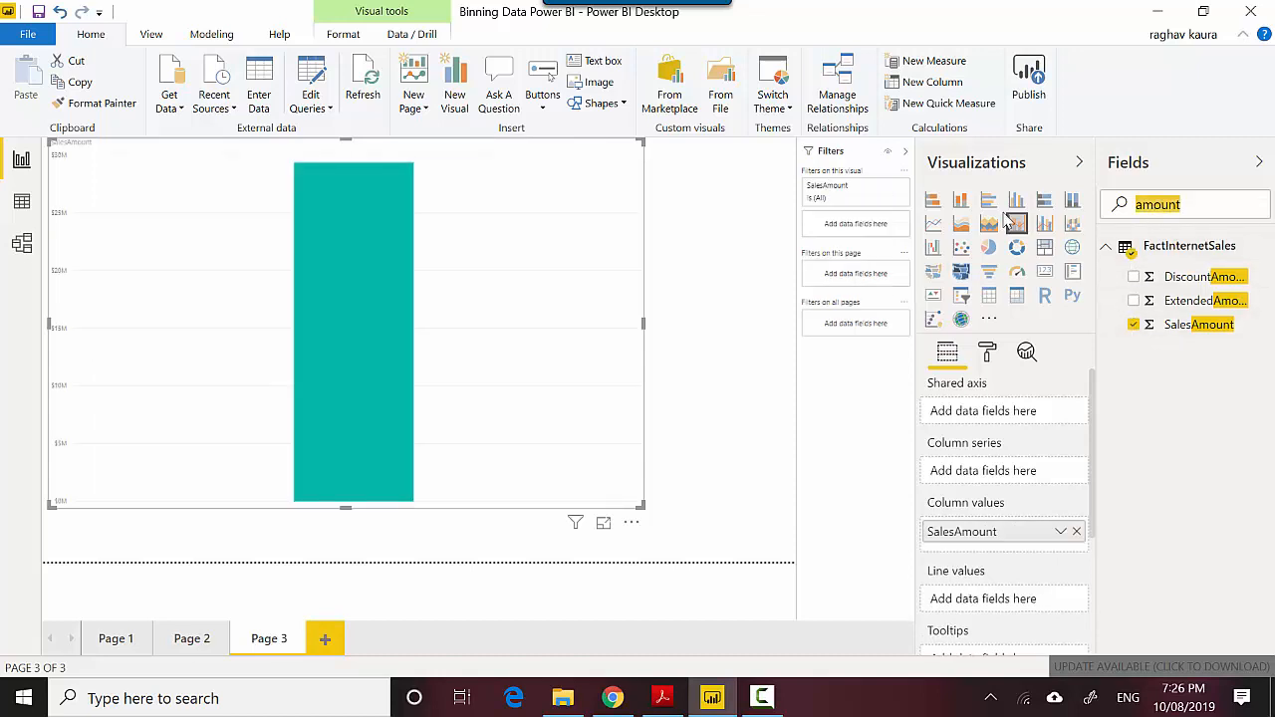
pyautogui.write('date')
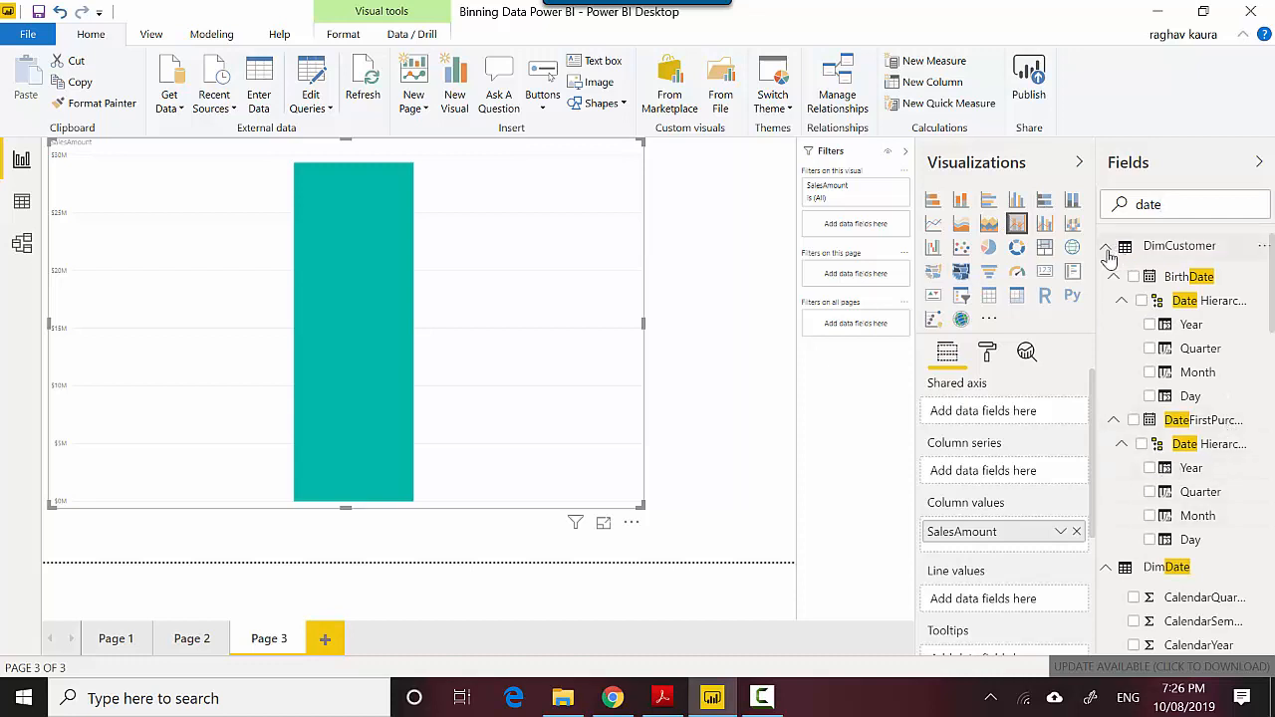
pyautogui.moveTo(1110, 259)
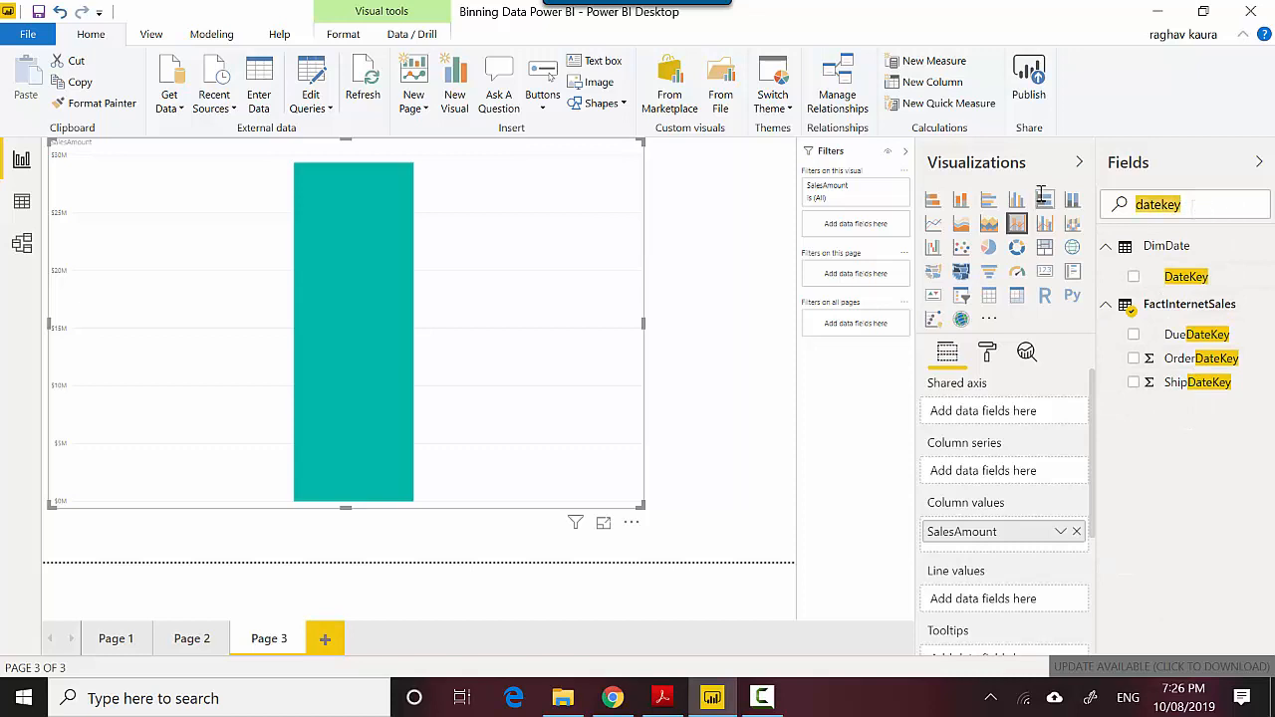
pyautogui.write('full')
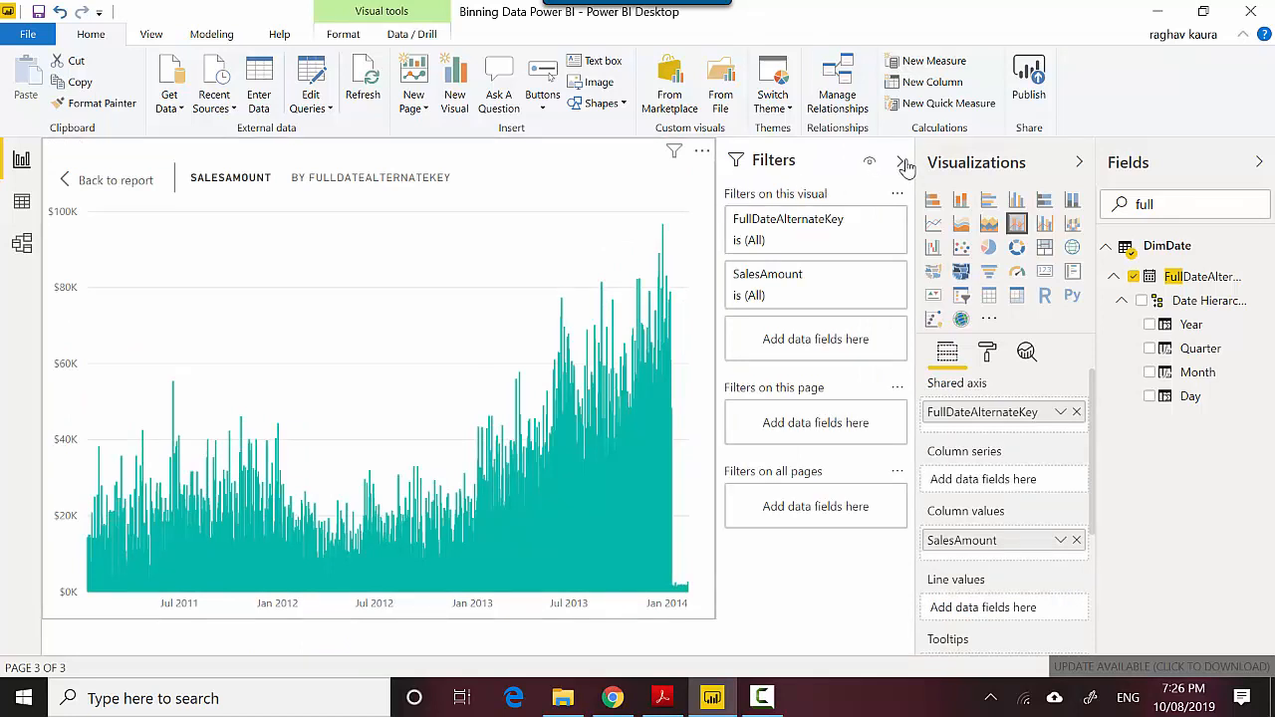
# Collapse the Filters pane and show the FullDateAlternateKey axis field's options
pyautogui.click(906, 163)
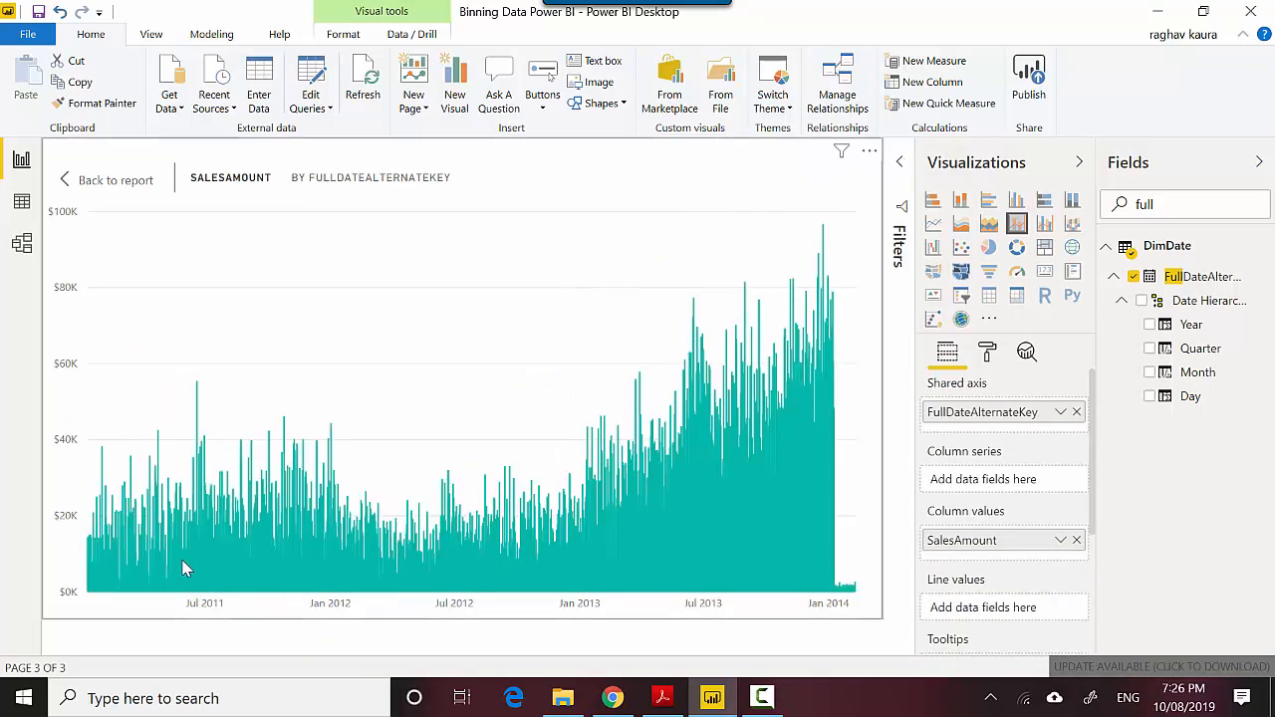
pyautogui.moveTo(789, 536)
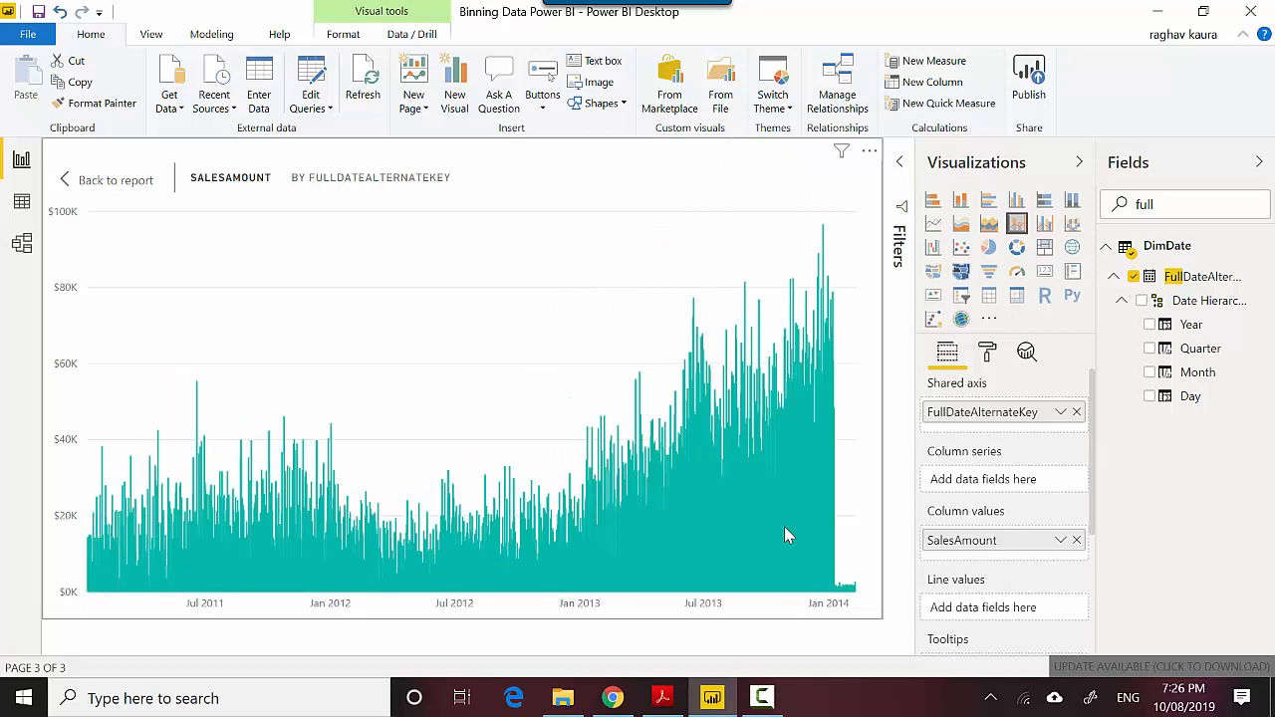
pyautogui.moveTo(856, 610)
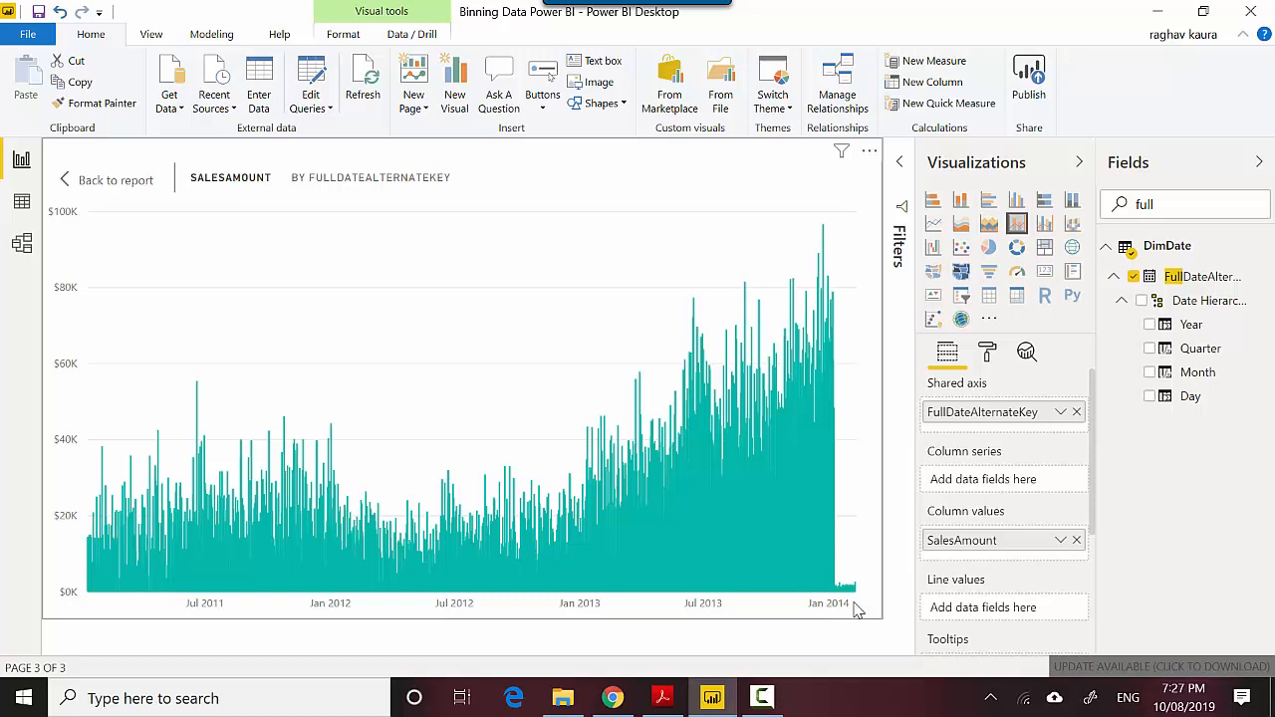
pyautogui.moveTo(1052, 423)
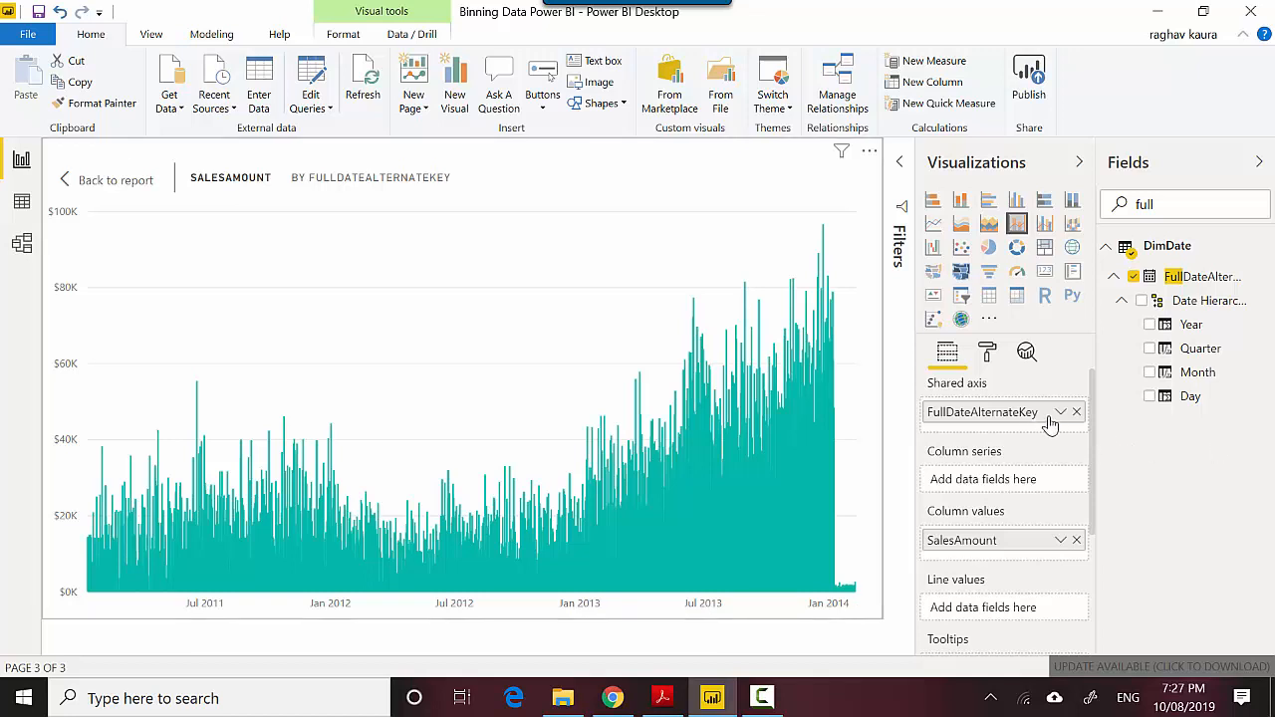
pyautogui.moveTo(1050, 412)
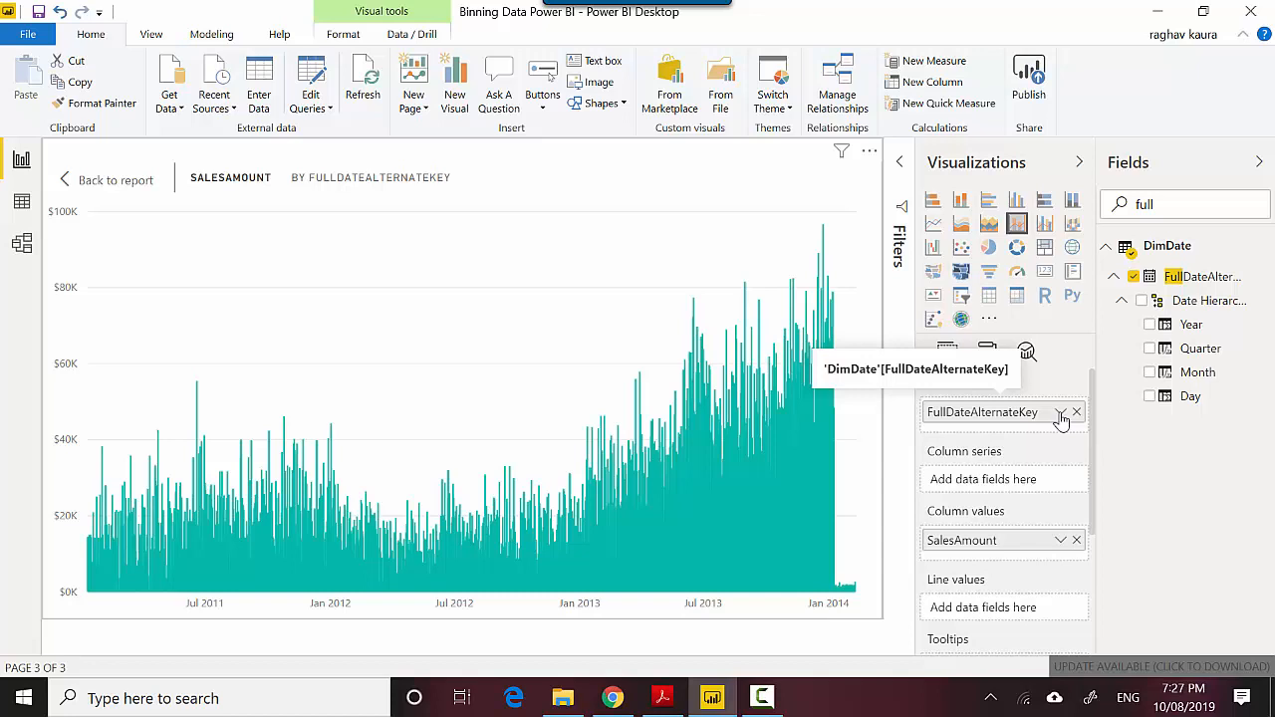
pyautogui.click(1056, 413)
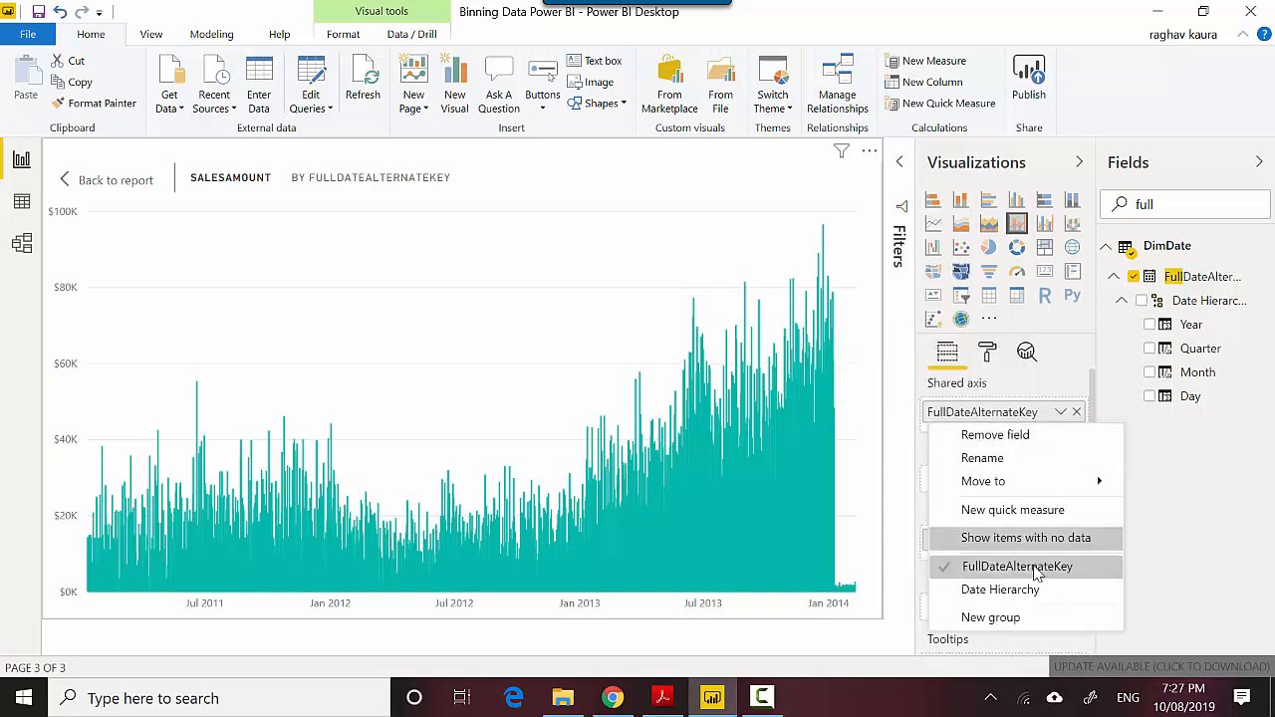
# Create a FullDateAlternateKey group binned into 3-day bins
pyautogui.click(1019, 566)
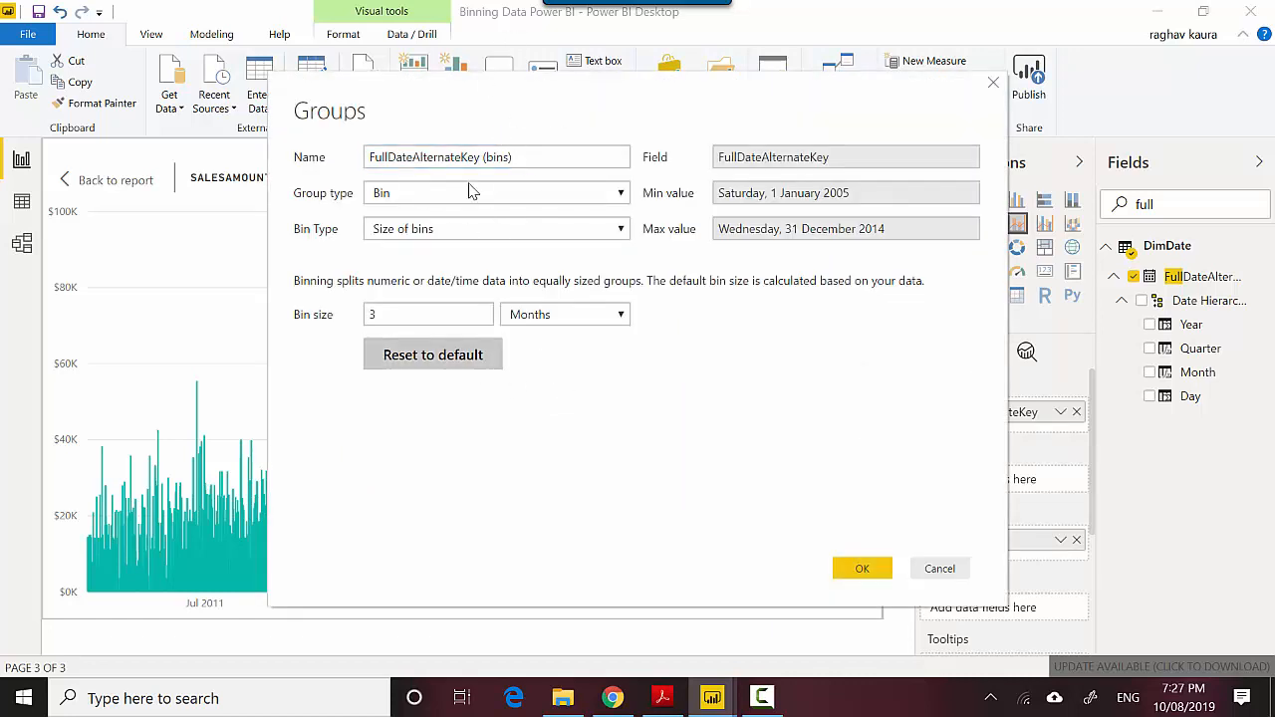
pyautogui.click(426, 315)
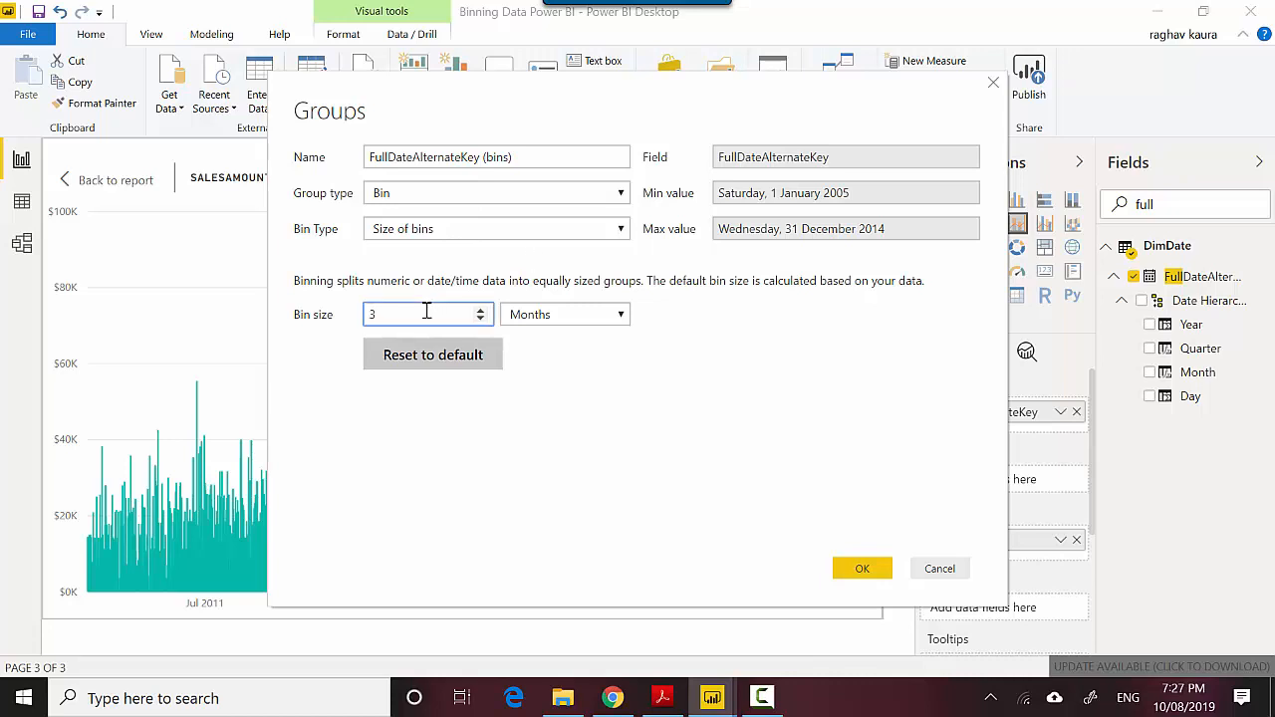
pyautogui.moveTo(560, 321)
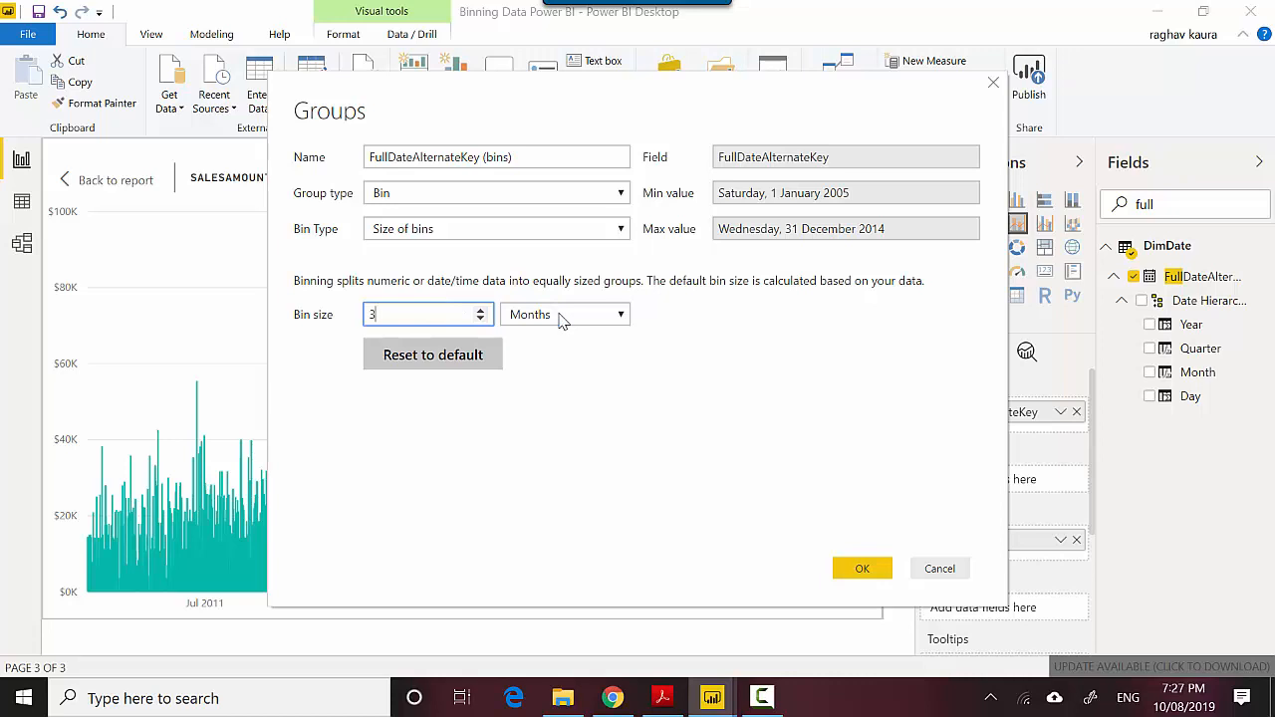
pyautogui.click(566, 315)
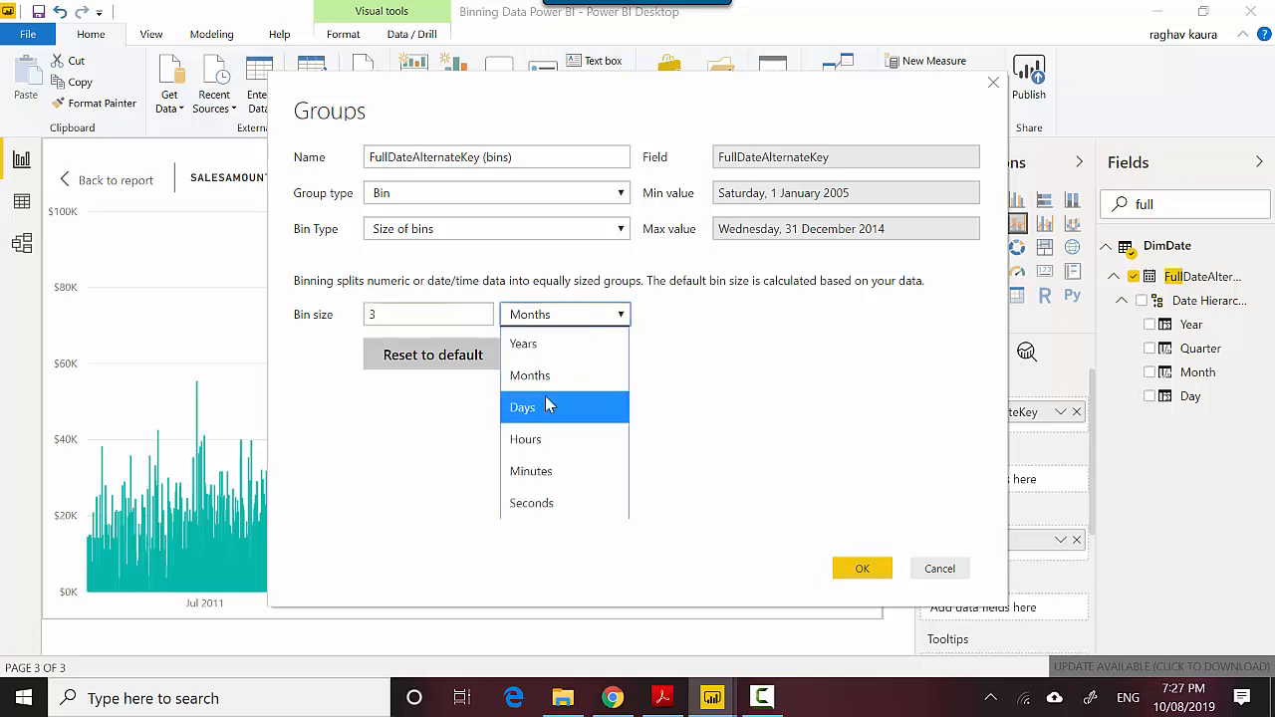
pyautogui.click(523, 406)
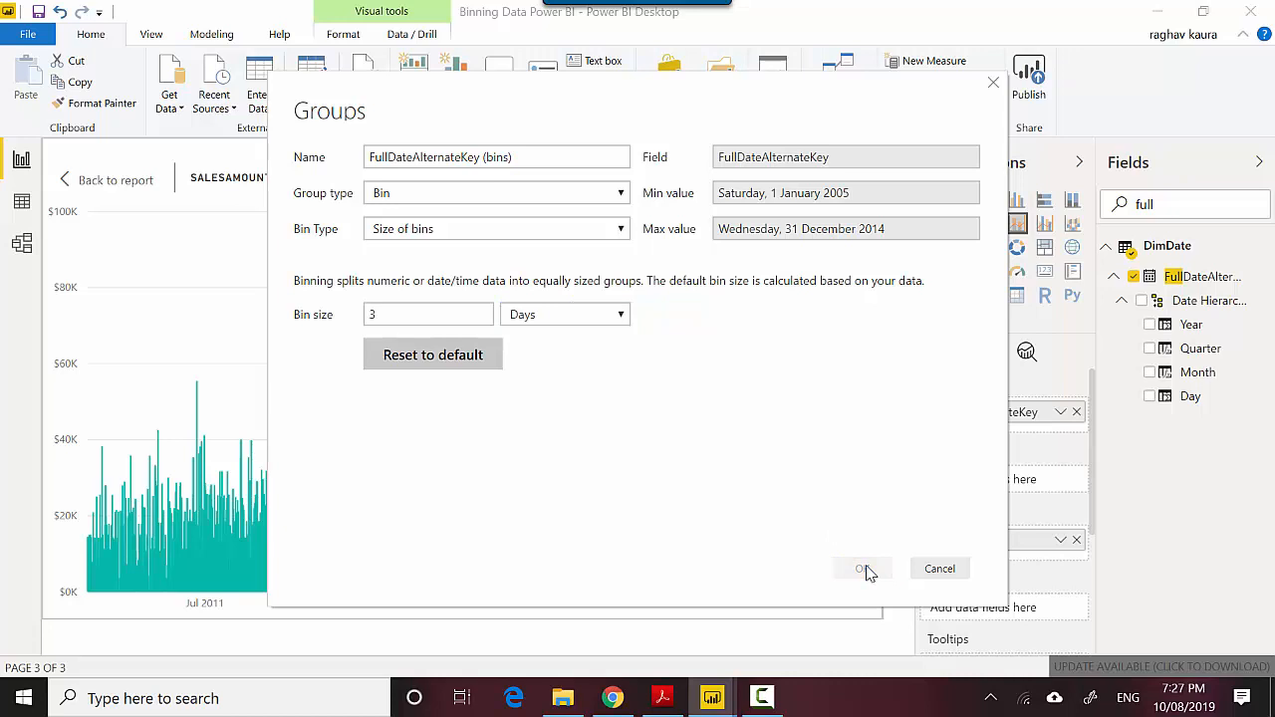
pyautogui.click(863, 568)
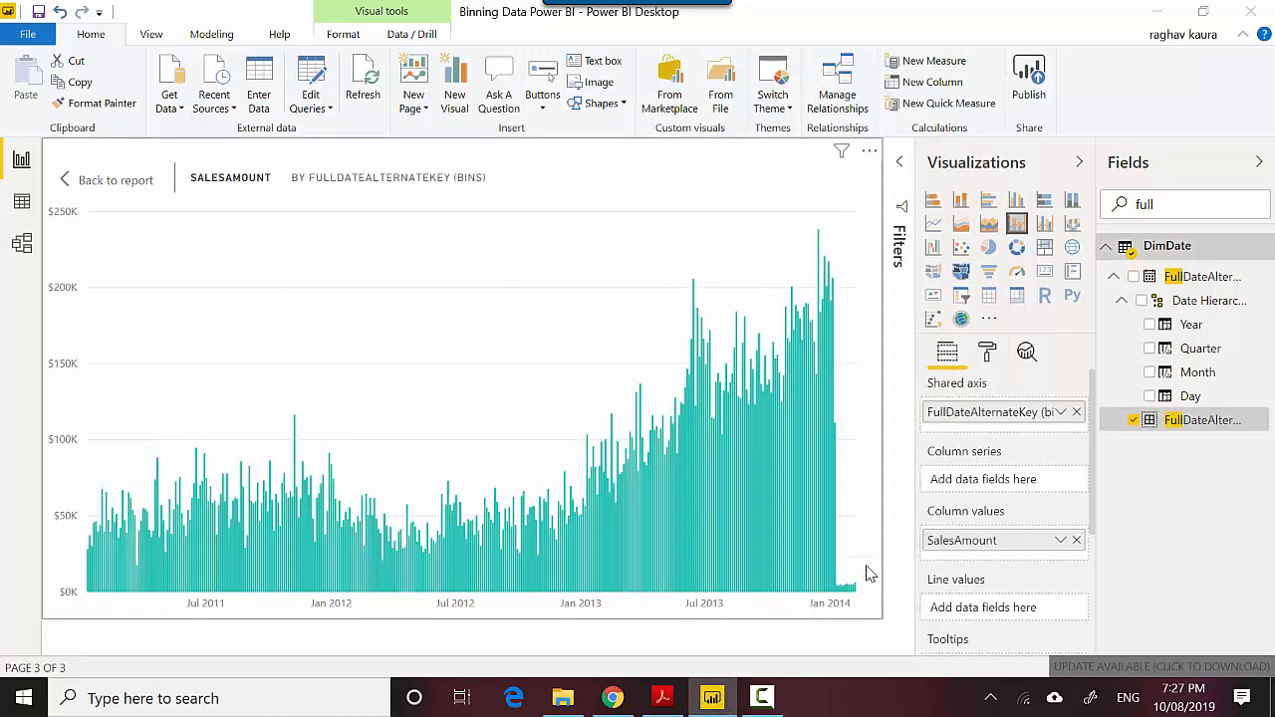
pyautogui.moveTo(806, 534)
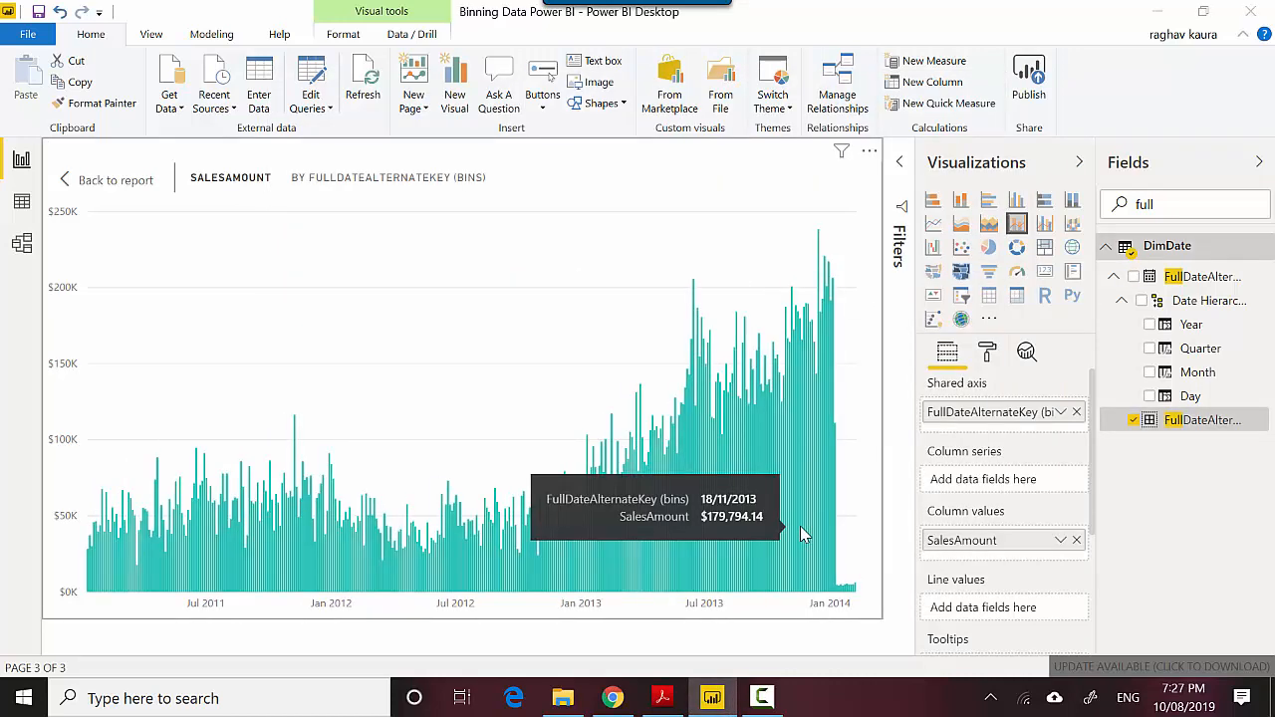
pyautogui.moveTo(929, 498)
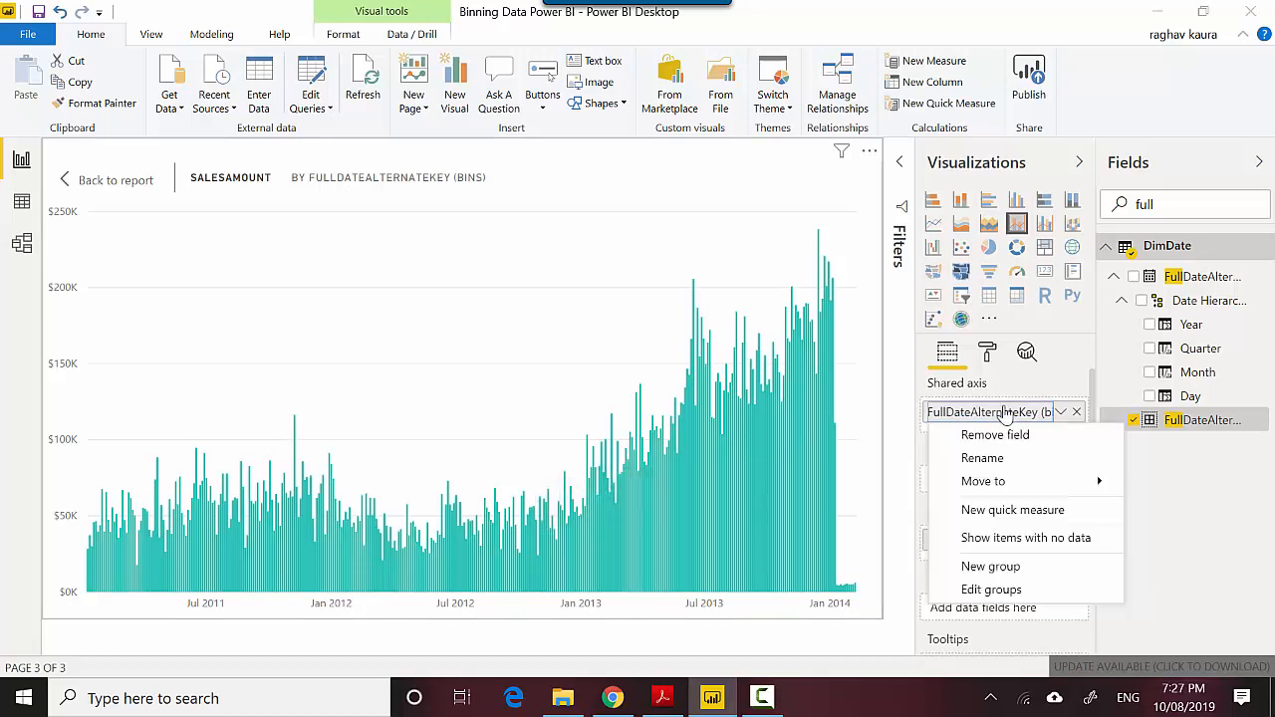
# Reopen the group settings for the FullDateAlternateKey (bins) field
pyautogui.click(992, 590)
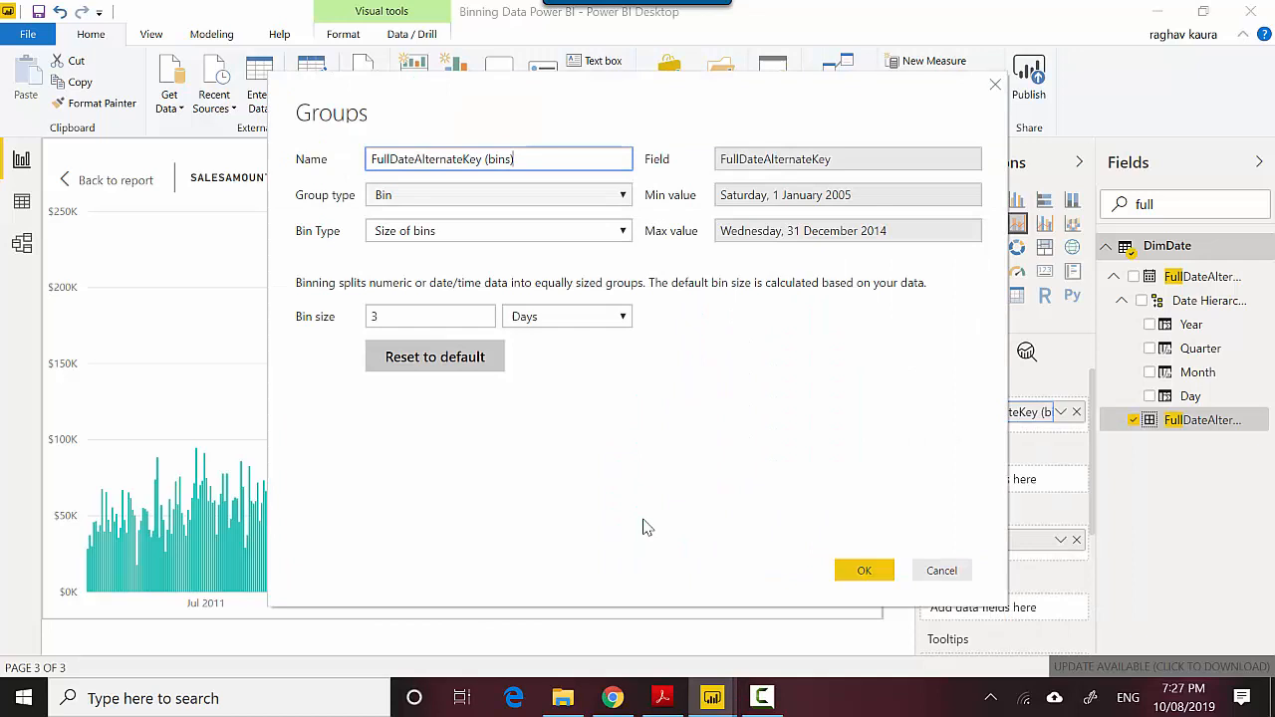
# Set the date bin size to 10 days and apply it
pyautogui.click(422, 315)
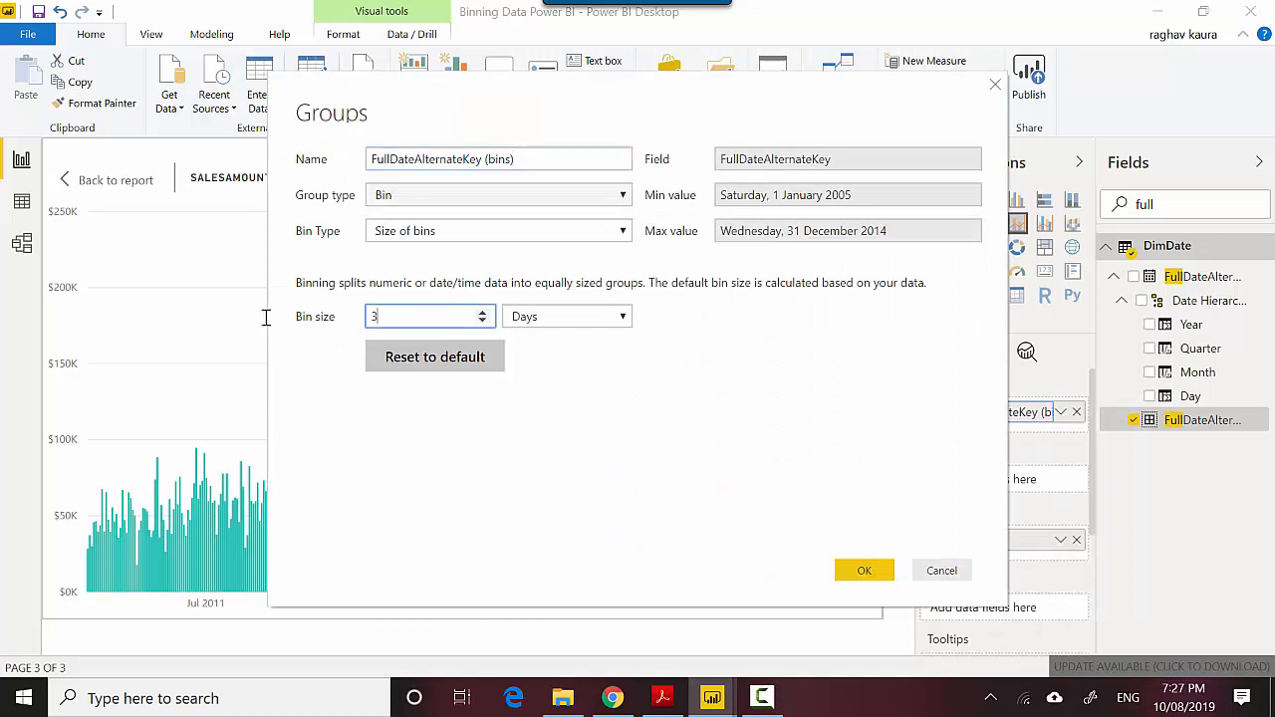
pyautogui.write('10')
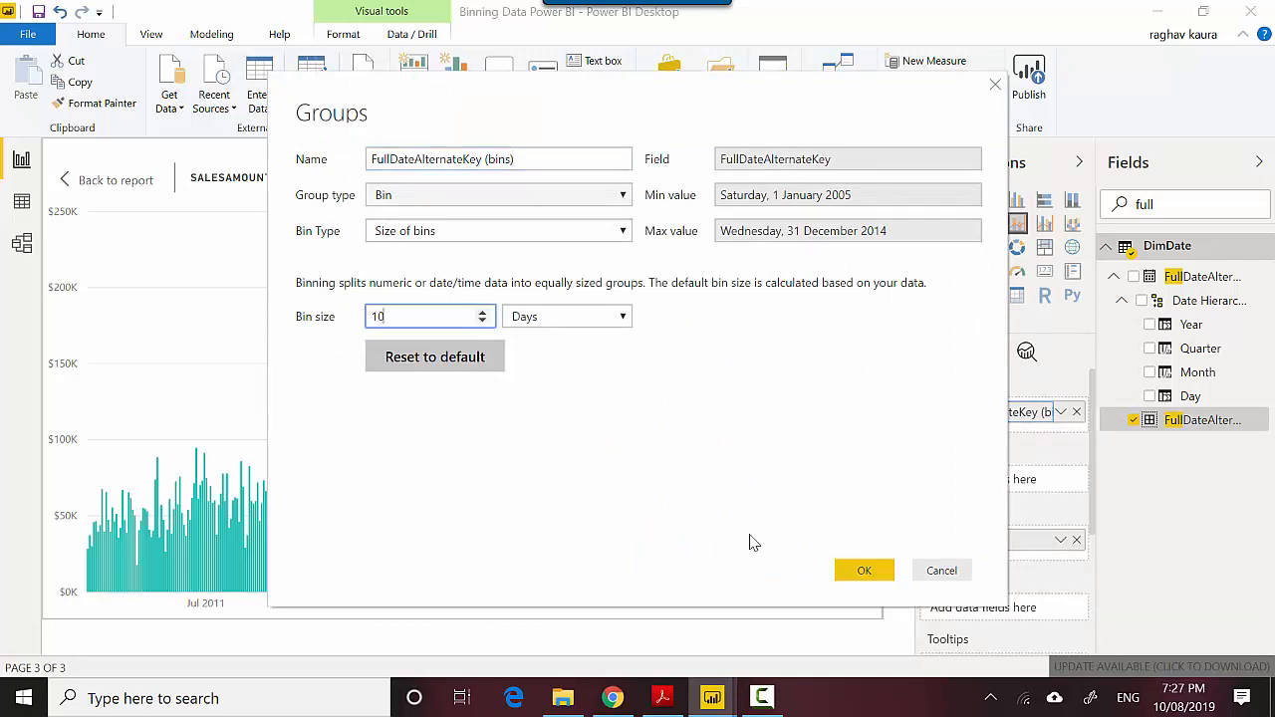
pyautogui.click(865, 570)
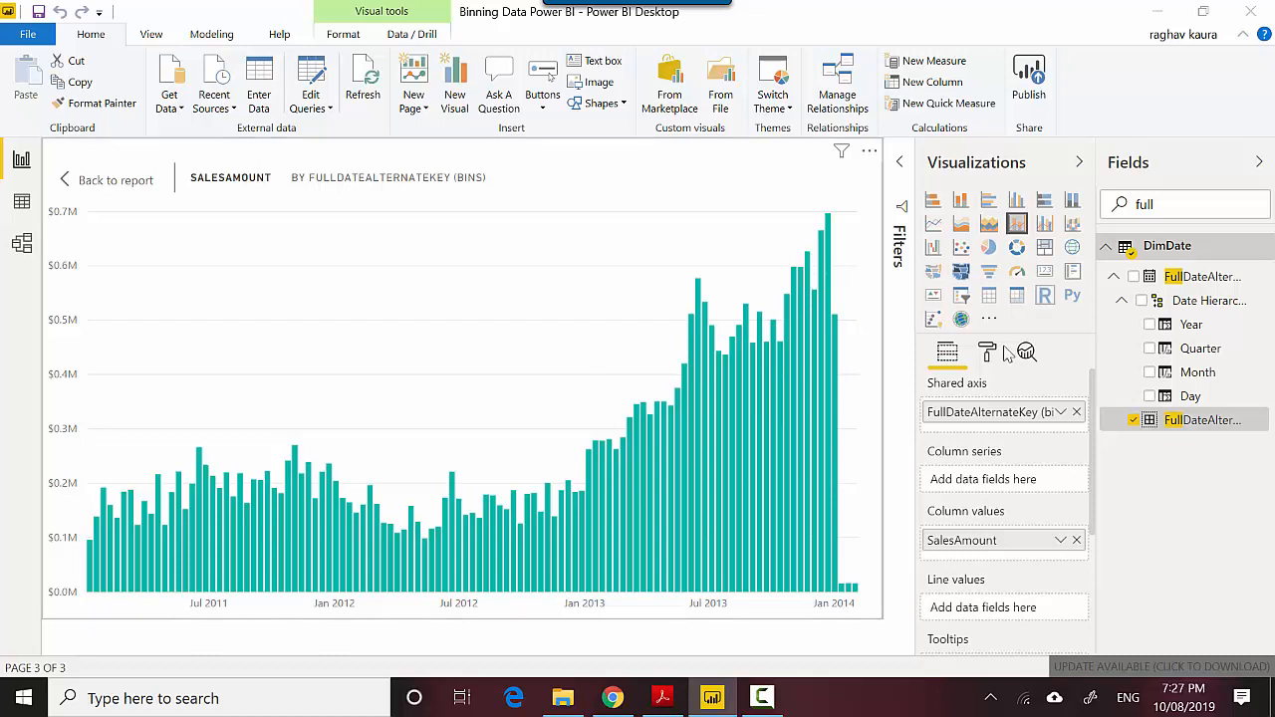
# Widen the date bin size to 20 days and apply it
pyautogui.click(1058, 413)
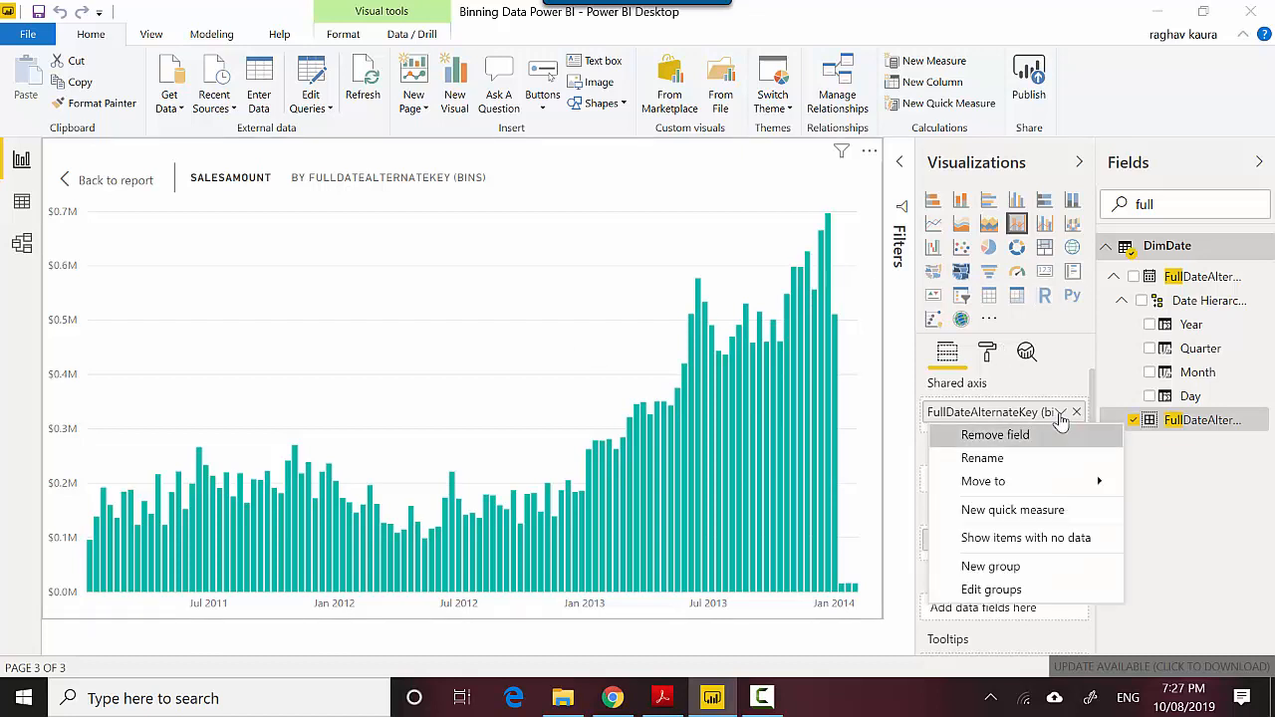
pyautogui.click(992, 590)
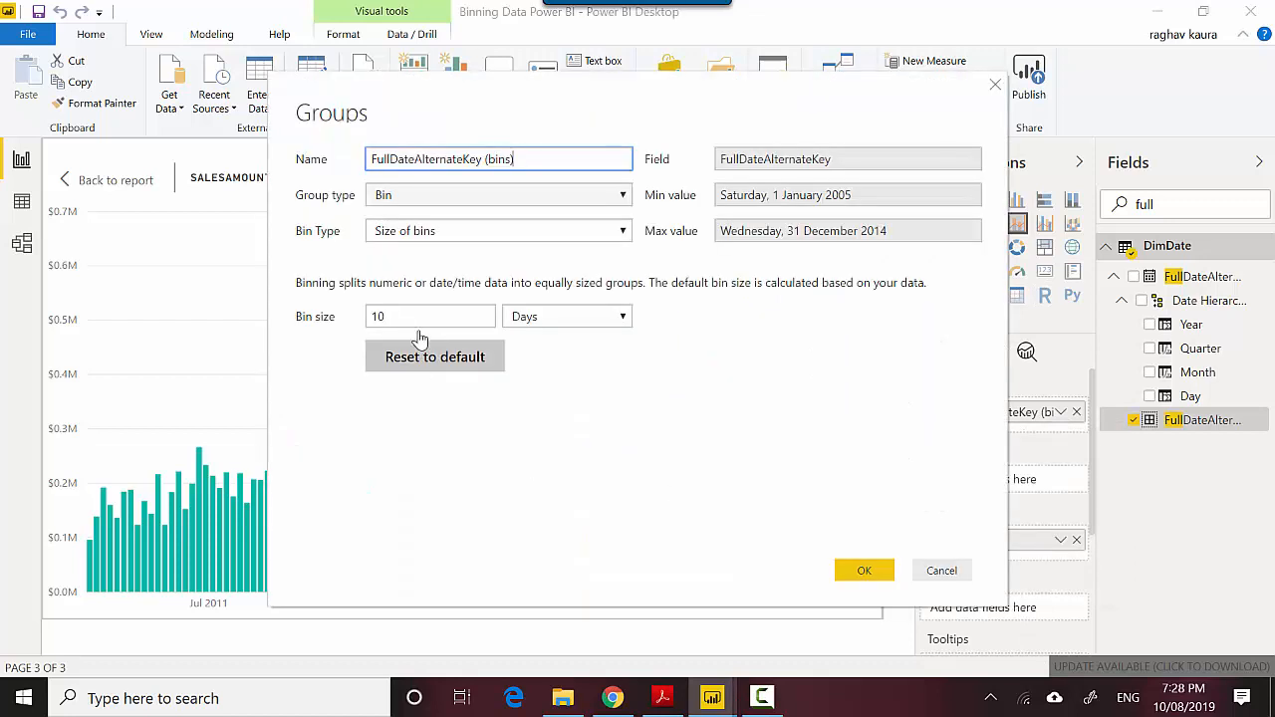
pyautogui.write('20')
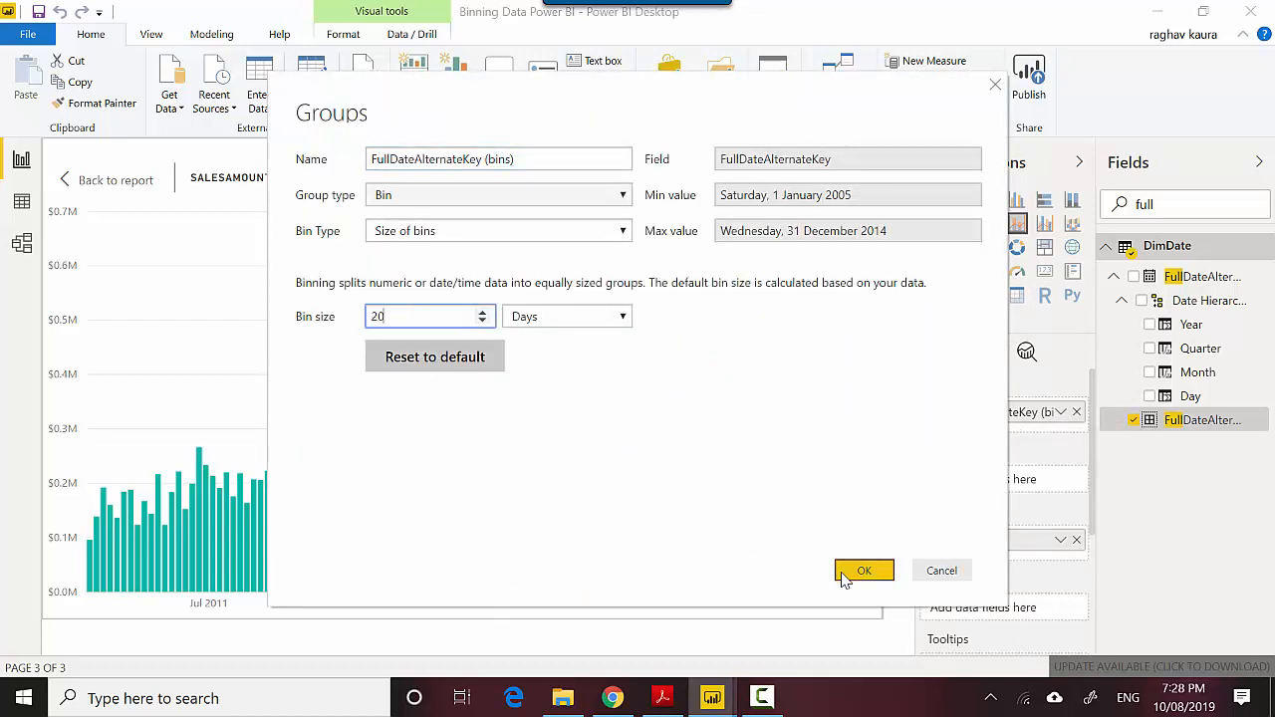
pyautogui.click(865, 570)
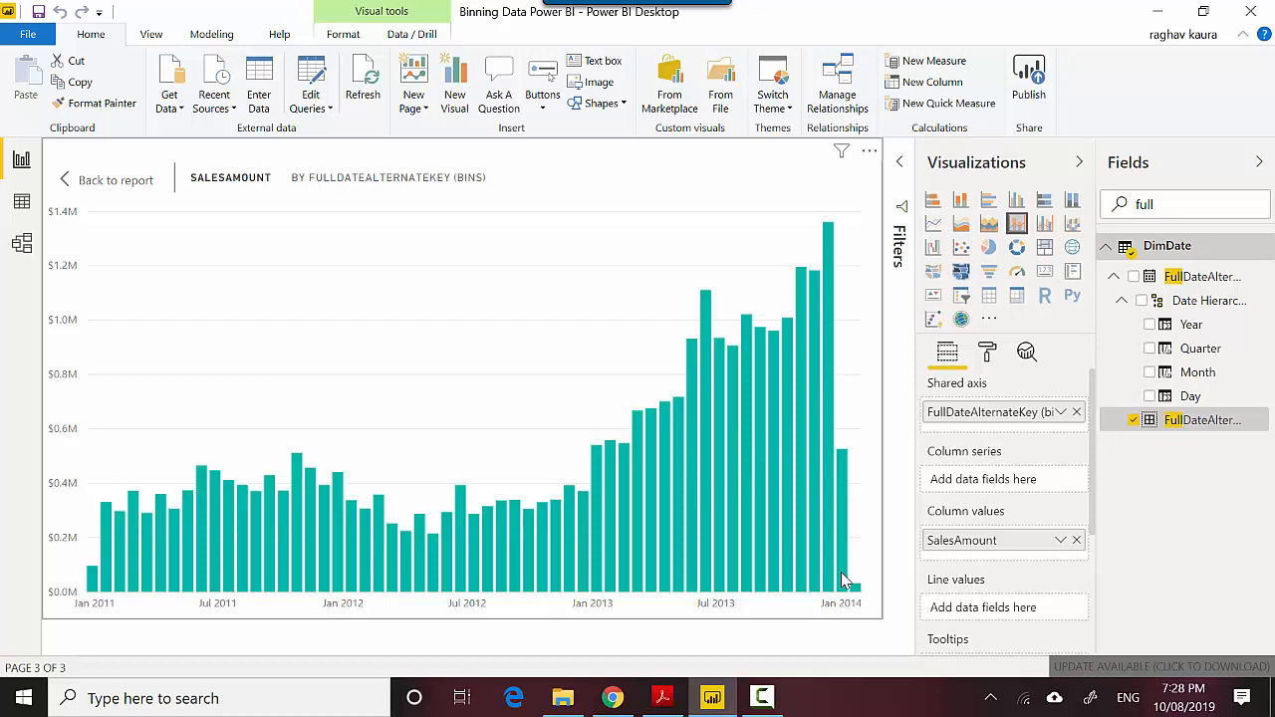
pyautogui.moveTo(1053, 422)
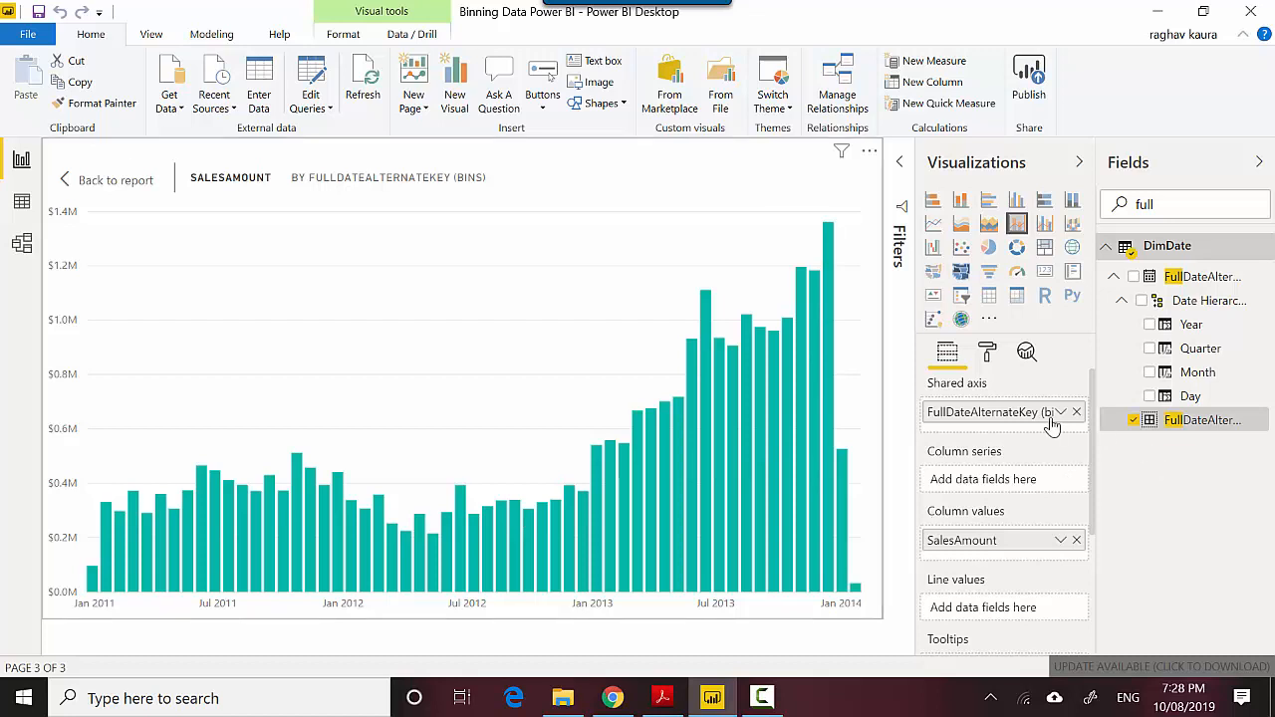
# Switch the date bins to Number of bins with the default 100 bins
pyautogui.click(1054, 412)
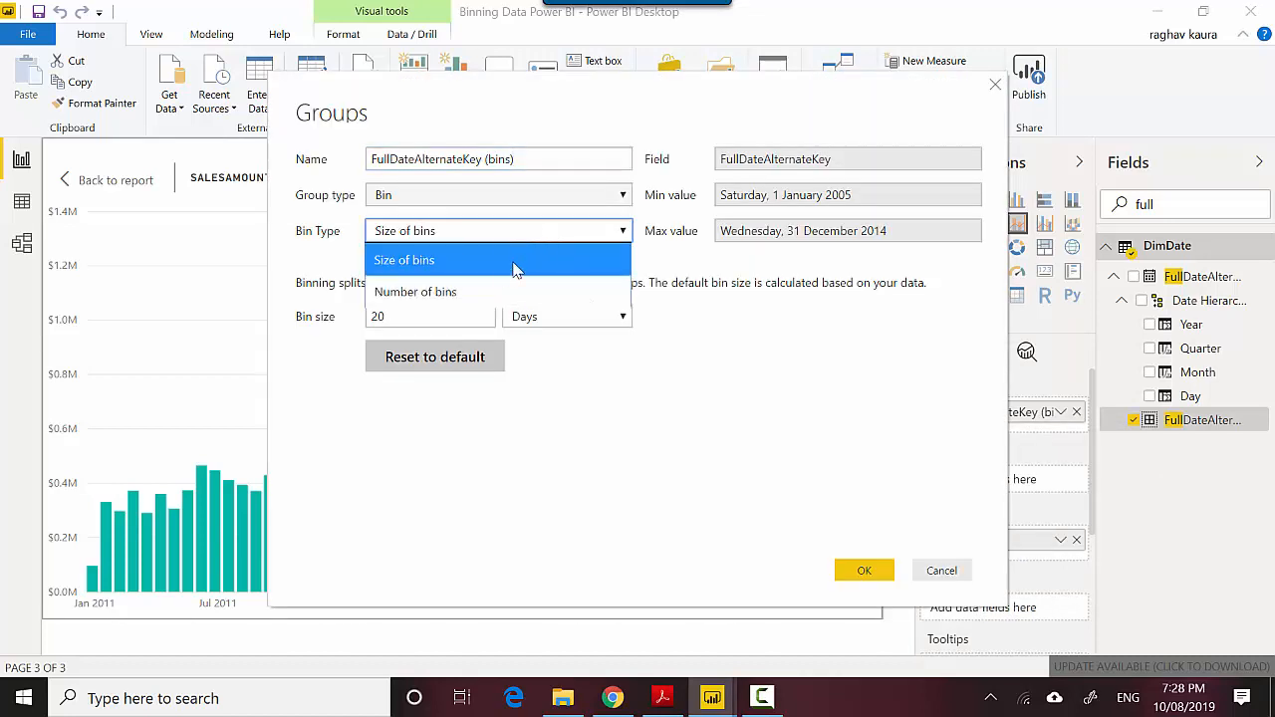
pyautogui.click(415, 291)
pyautogui.write('100')
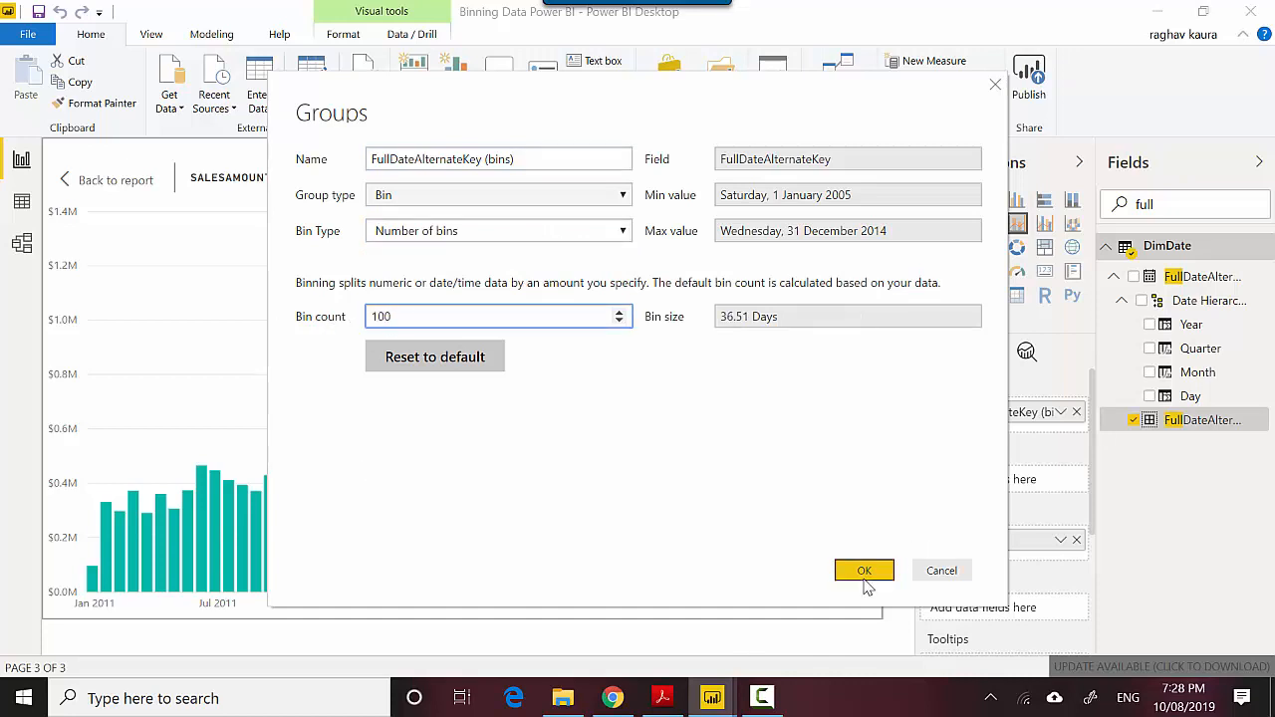
pyautogui.click(865, 570)
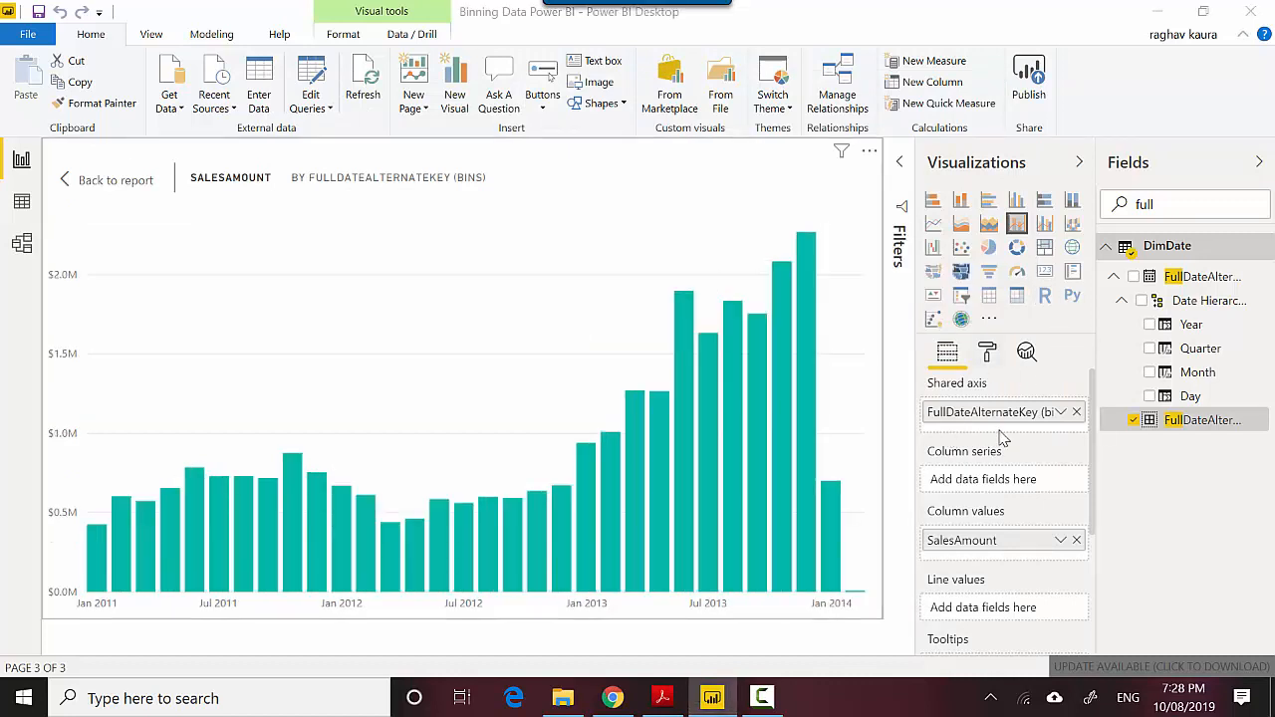
# Reduce the date bin count to 10, leaving a few wide columns
pyautogui.click(1060, 411)
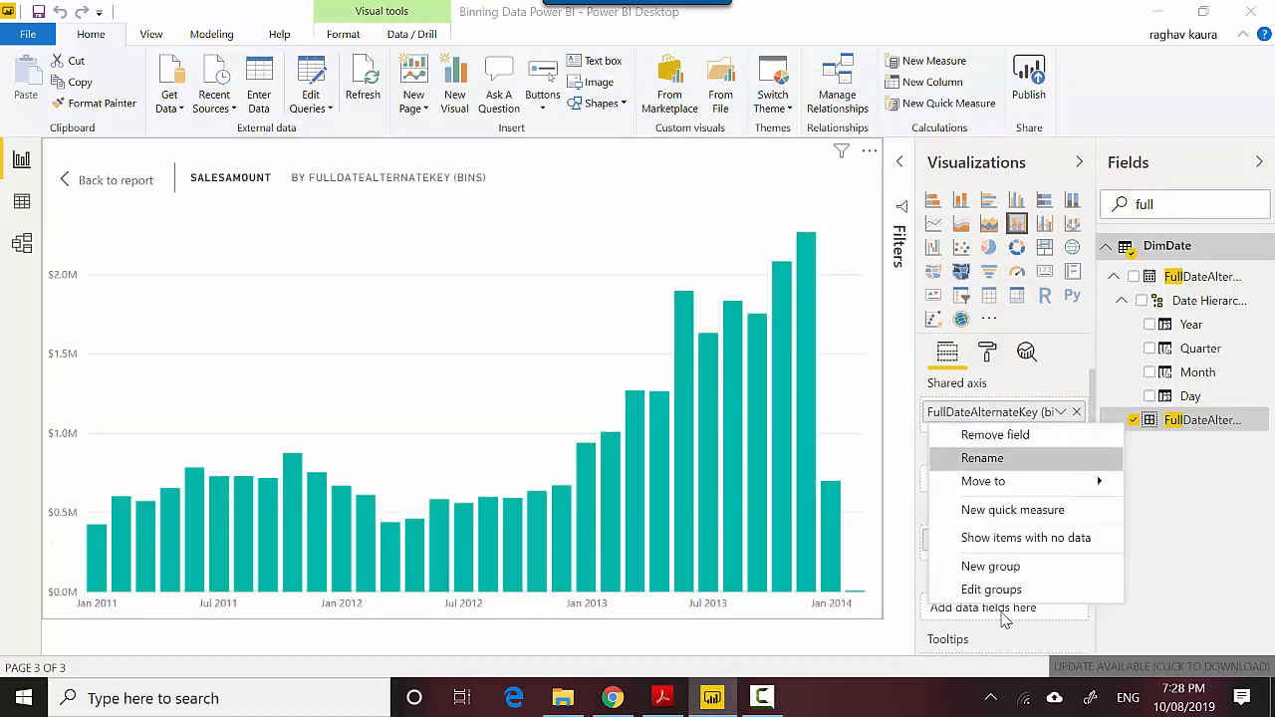
pyautogui.click(993, 590)
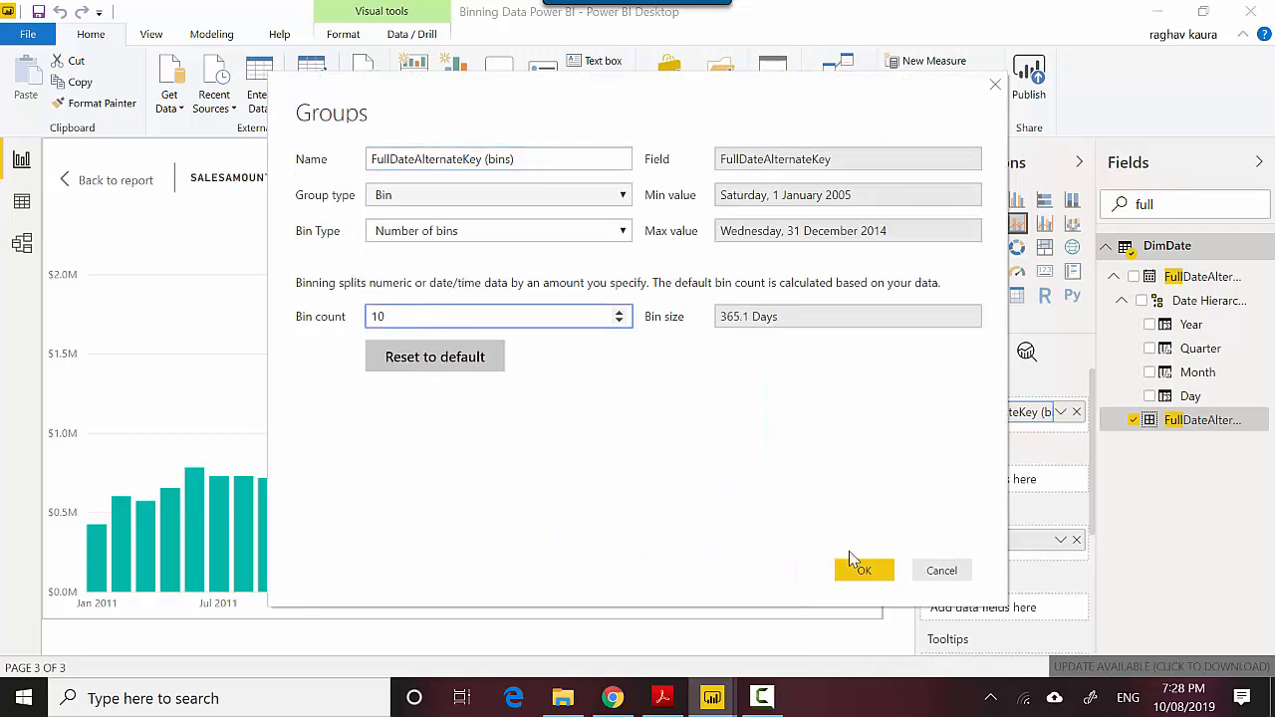
pyautogui.click(865, 570)
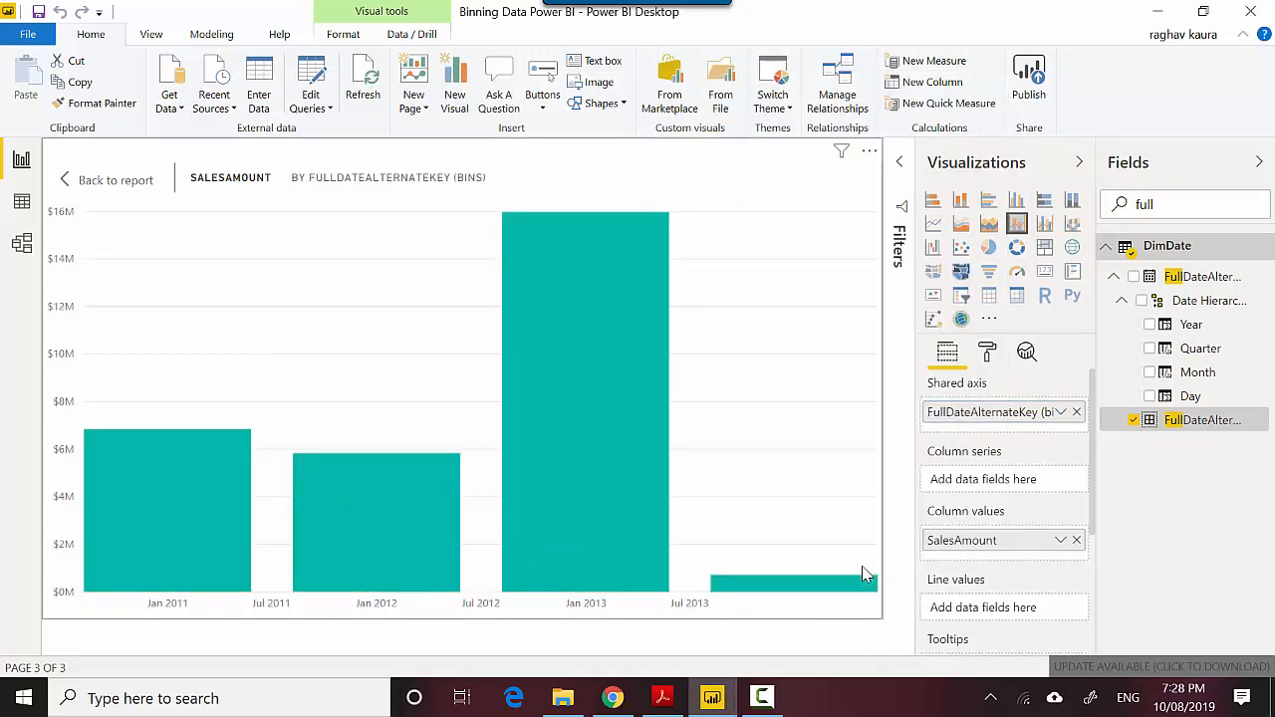
# Raise the date bin count to 1000 for a dense, fine-grained sales chart
pyautogui.click(1058, 413)
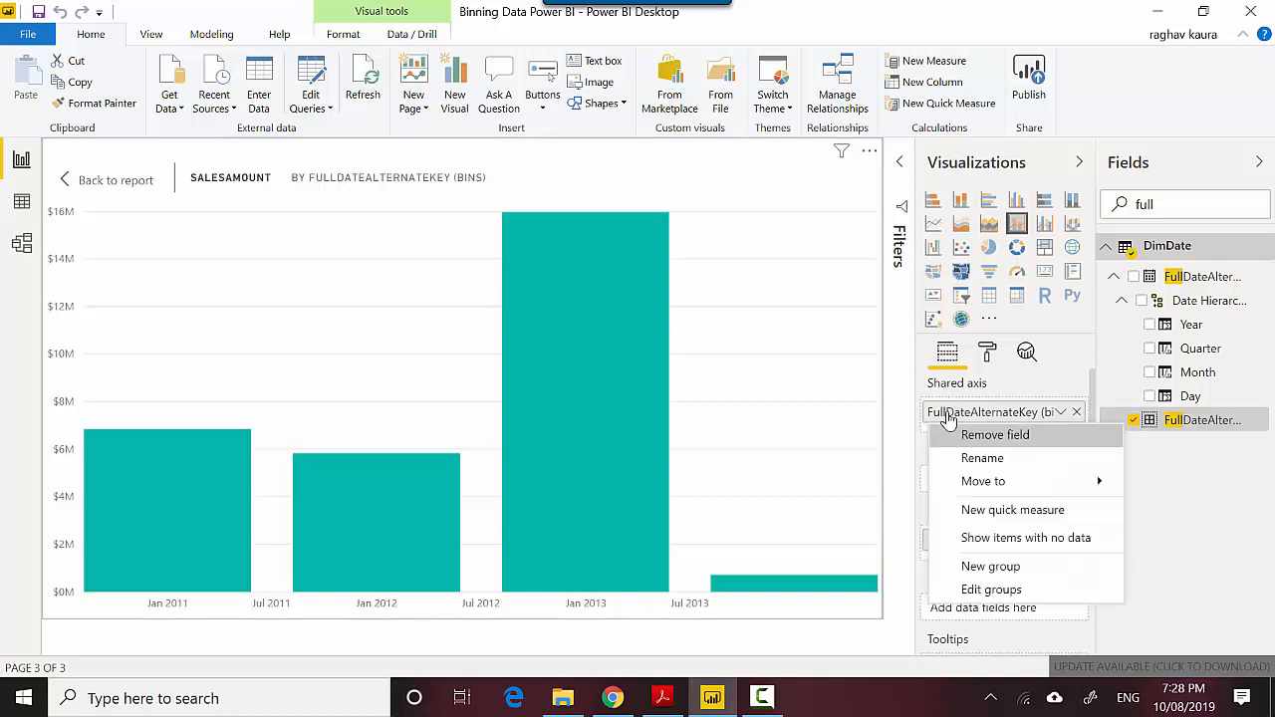
pyautogui.click(992, 590)
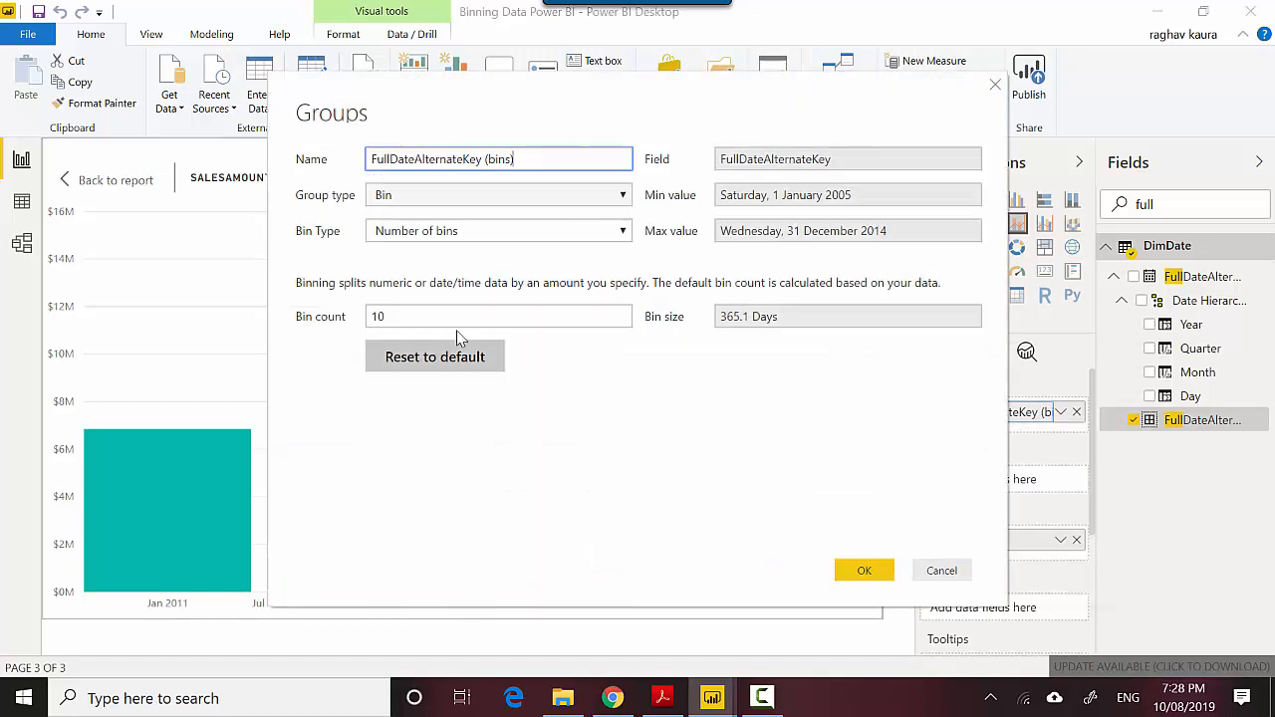
pyautogui.write('1000')
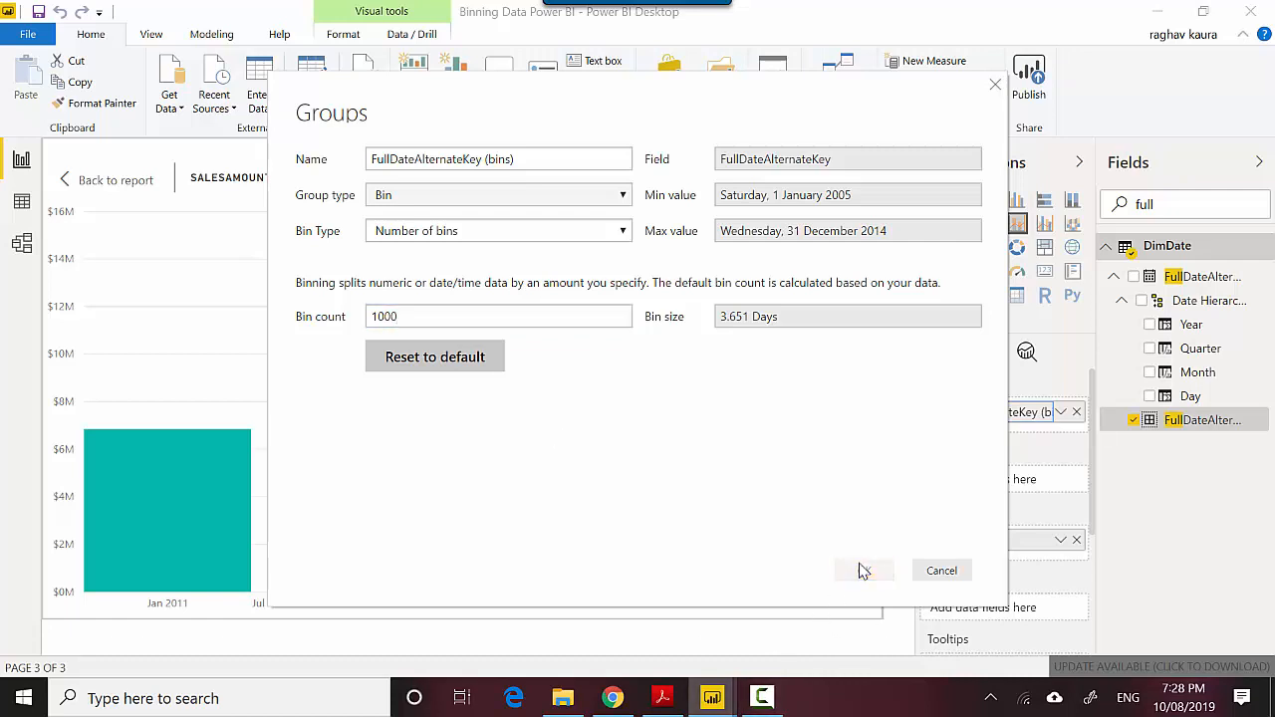
pyautogui.click(865, 570)
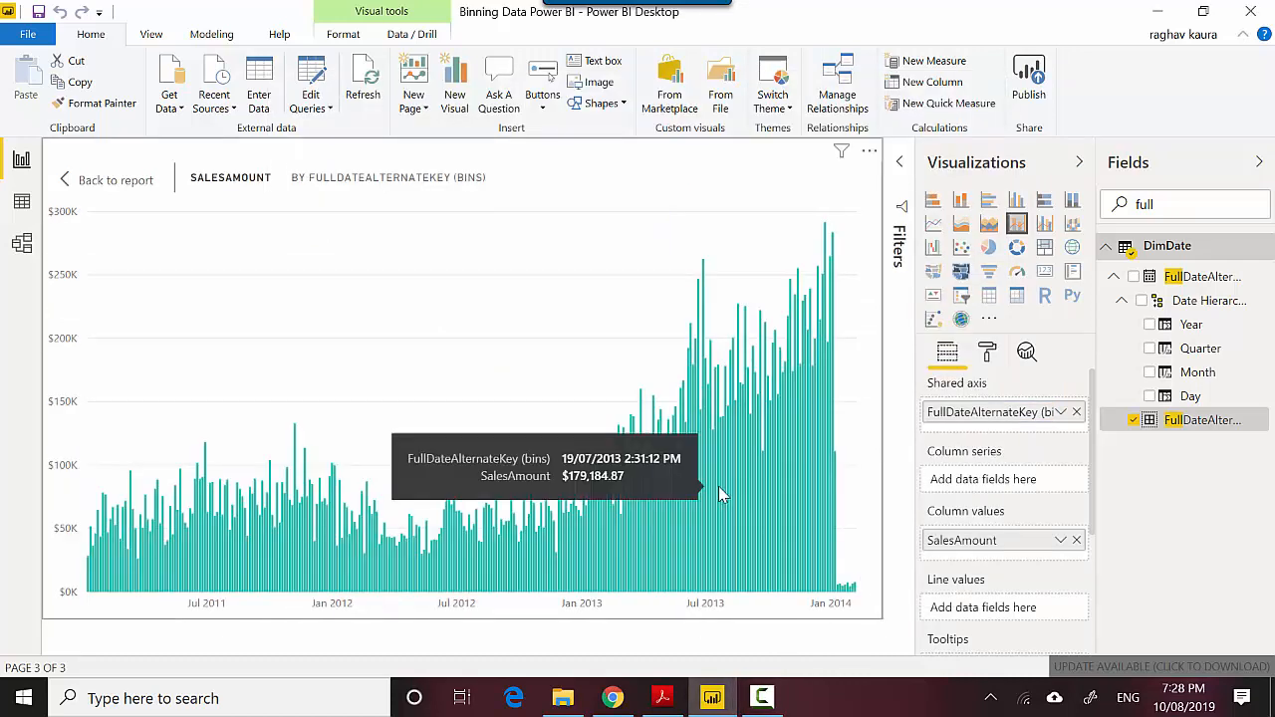